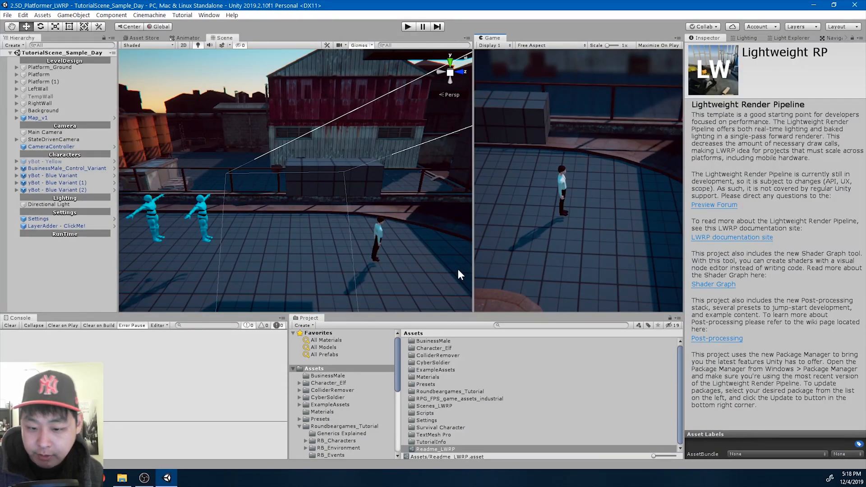
# Step: Open RB_Characters > HumanoidAnimations and select the Falling Idle animation
pyautogui.scroll(-3)
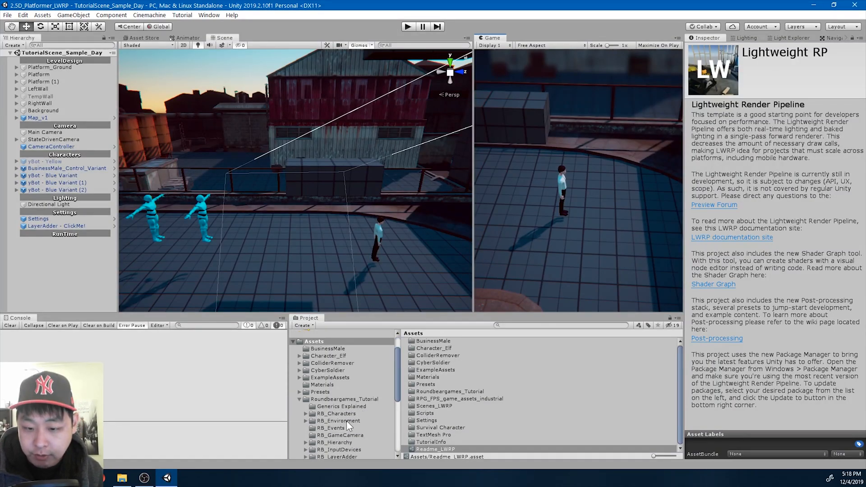
pyautogui.click(335, 413)
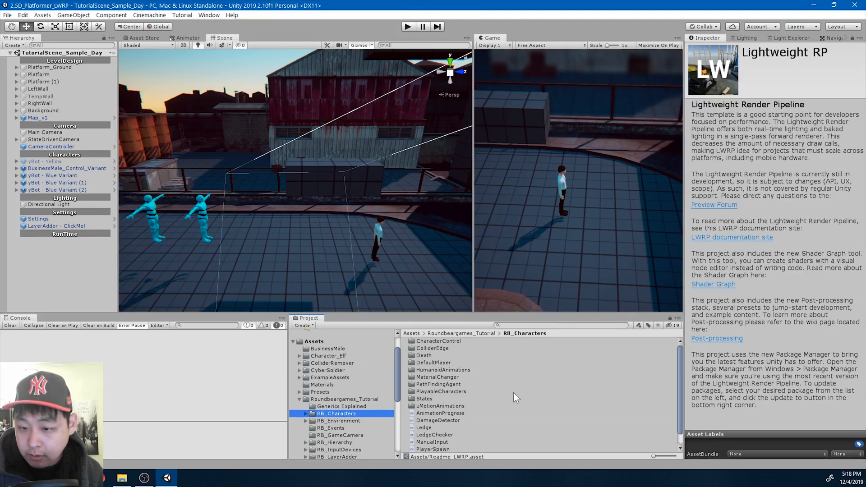
pyautogui.click(442, 370)
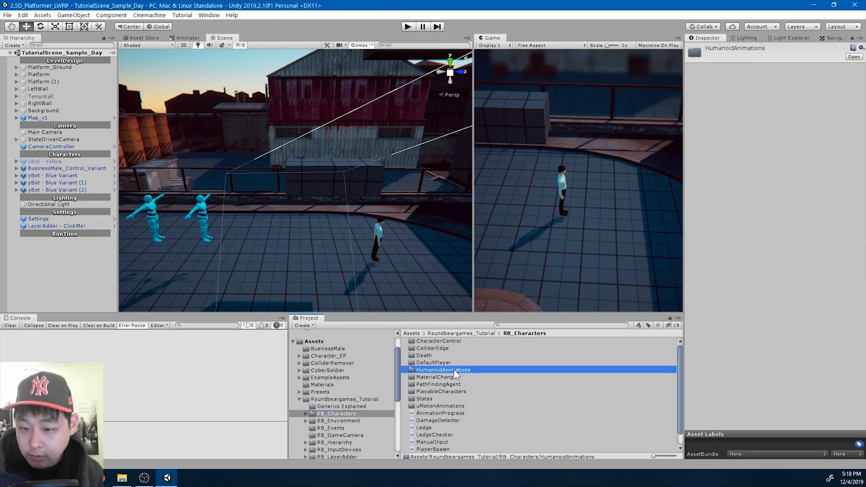
pyautogui.doubleClick(442, 370)
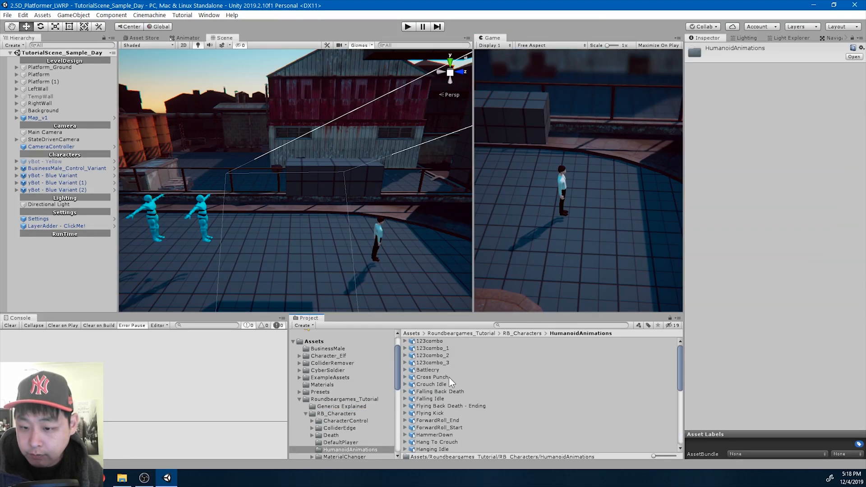
pyautogui.click(439, 391)
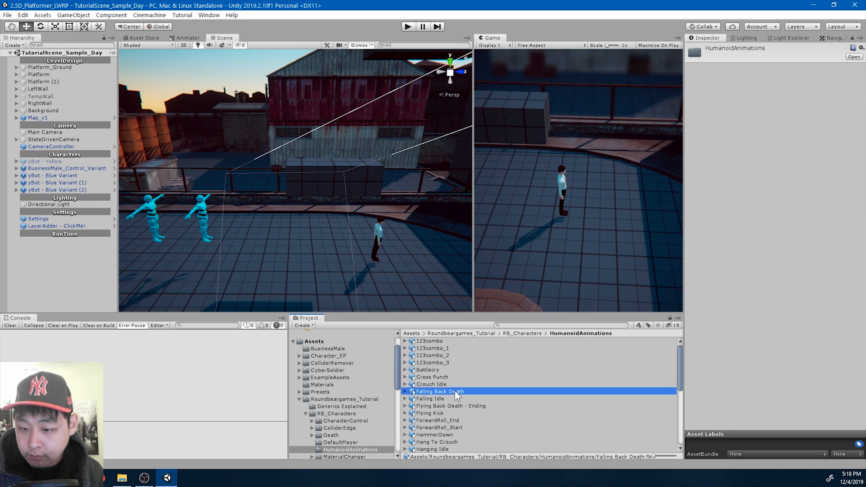
pyautogui.click(430, 398)
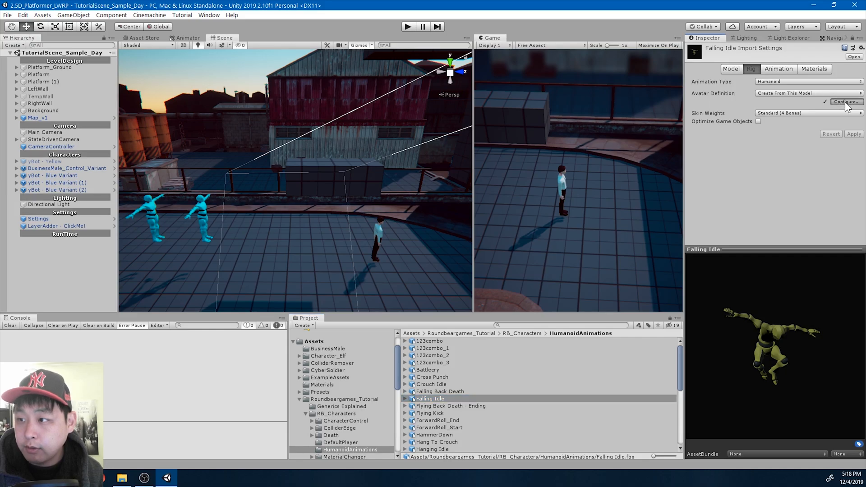
# Step: Clear and Automap the Falling Idle avatar's bone mapping, then confirm with Done
pyautogui.click(844, 101)
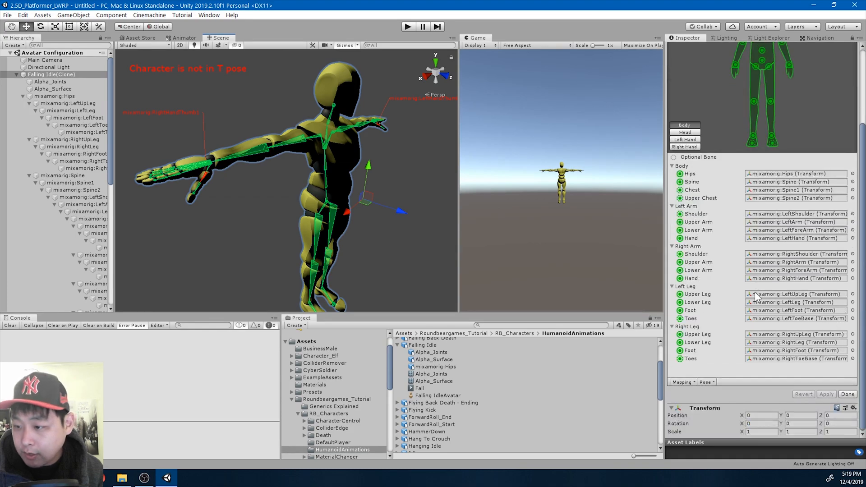
pyautogui.click(683, 381)
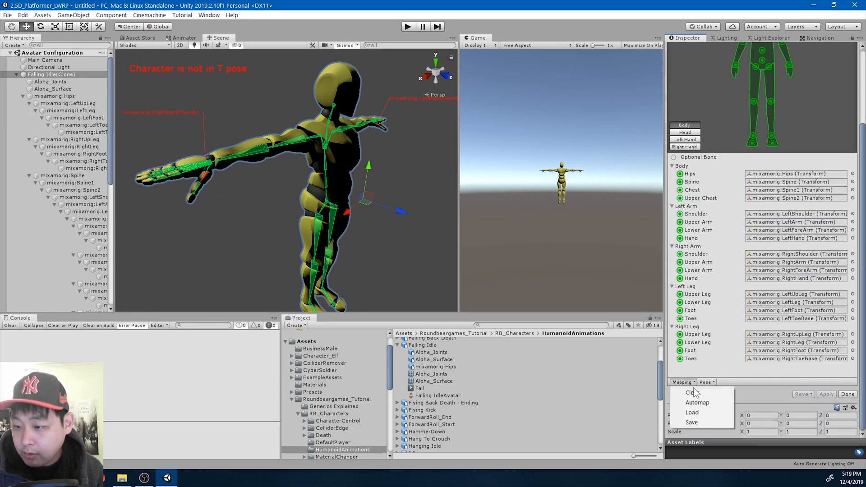
pyautogui.click(692, 392)
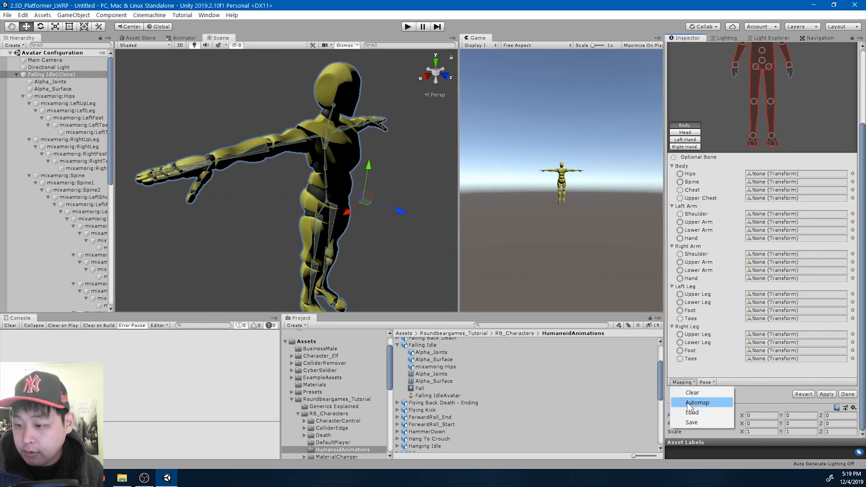
pyautogui.click(697, 402)
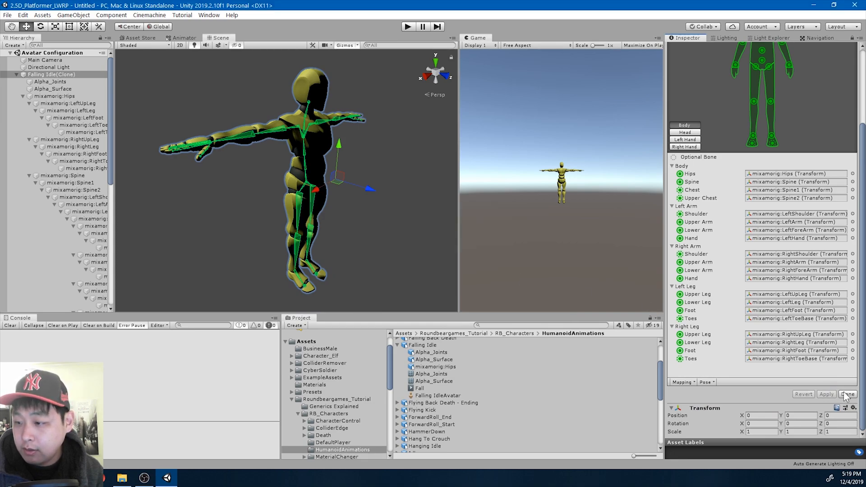
pyautogui.click(846, 393)
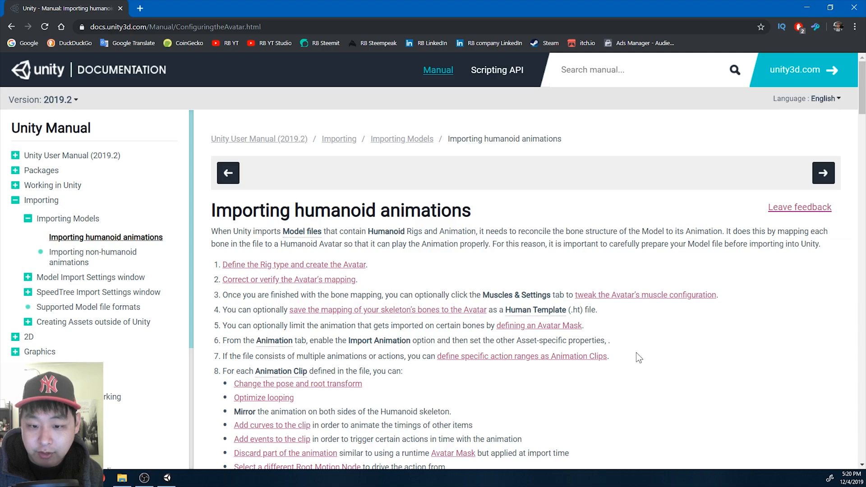
pyautogui.moveTo(673, 366)
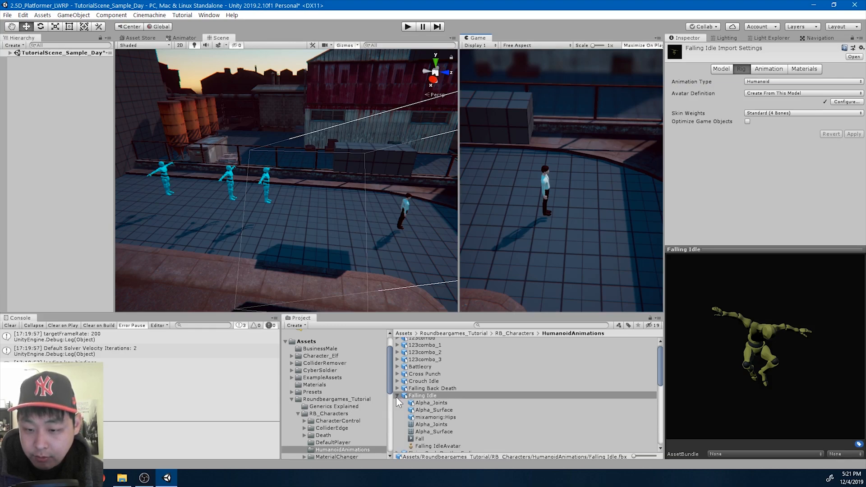
# Step: Collapse Falling Idle, select Flying Kick and save the modified scene
pyautogui.click(442, 403)
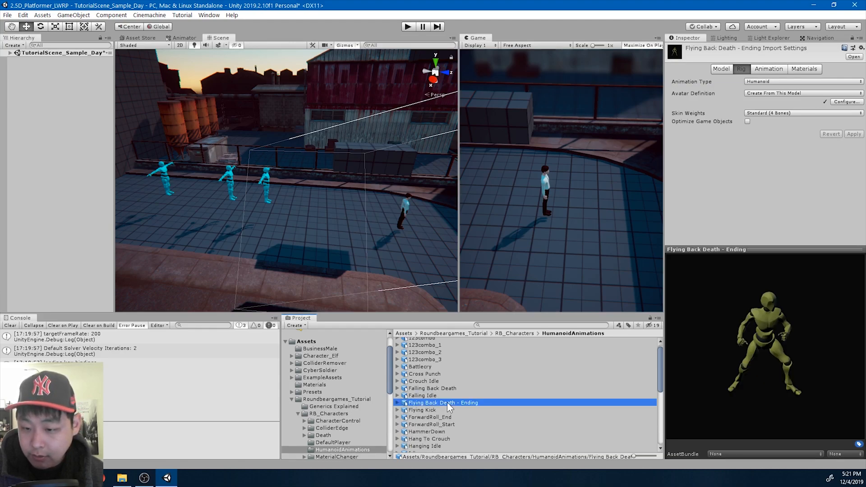
pyautogui.click(423, 410)
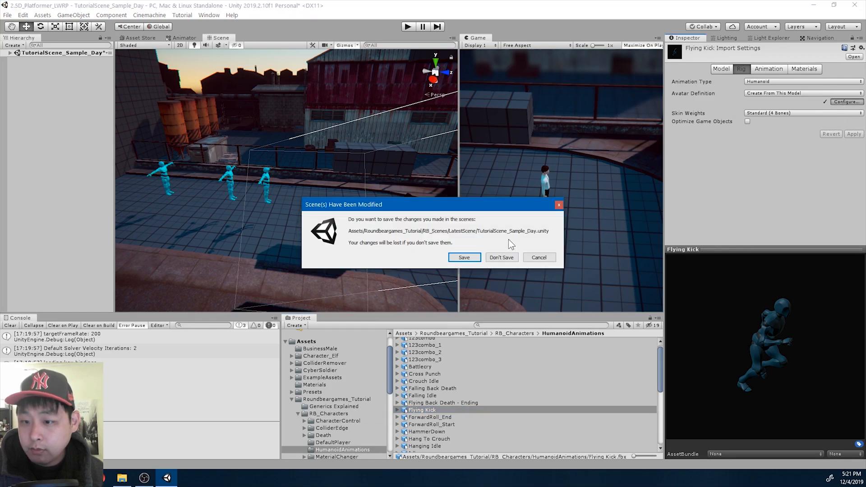
pyautogui.click(501, 257)
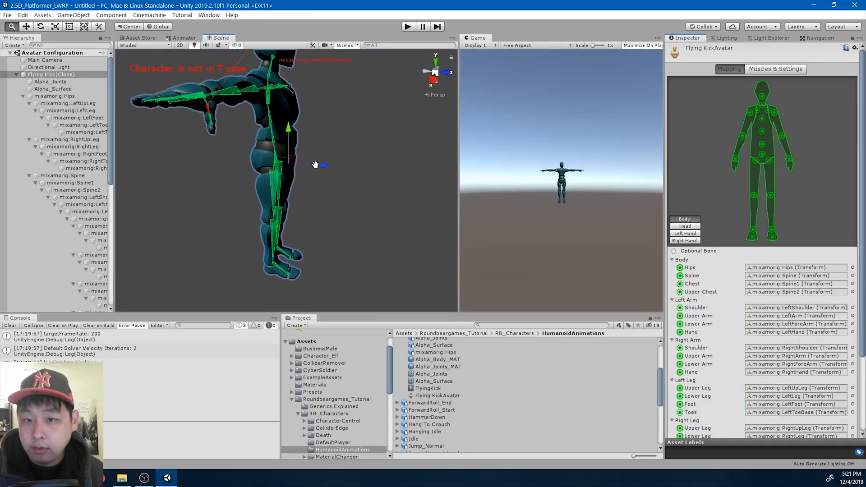
# Step: Clear the Flying Kick bone mapping, enforce a T-pose and finish configuring
pyautogui.click(705, 381)
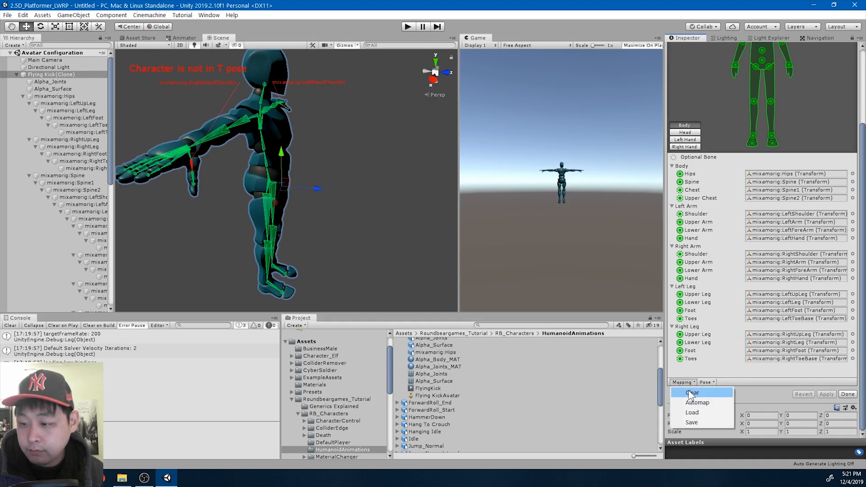
pyautogui.click(692, 392)
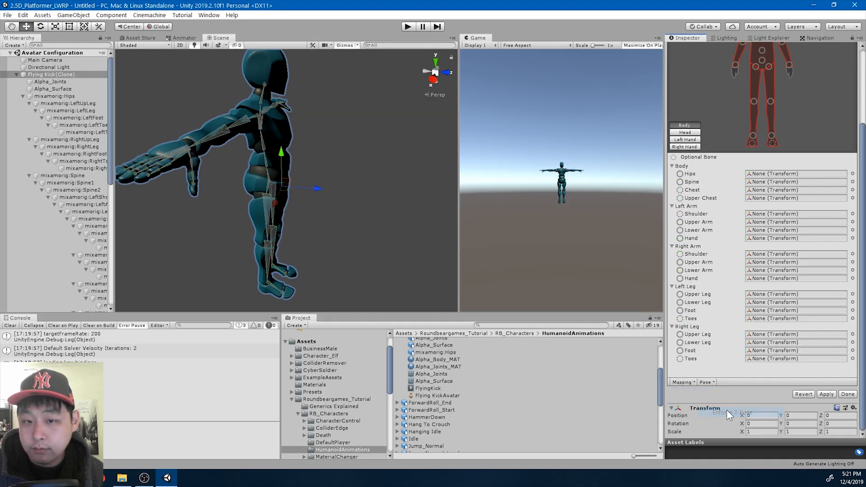
pyautogui.click(706, 381)
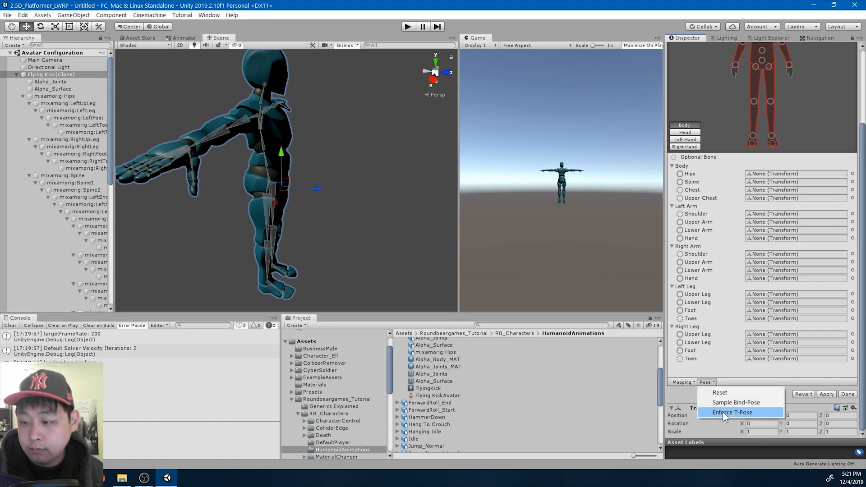
pyautogui.click(731, 412)
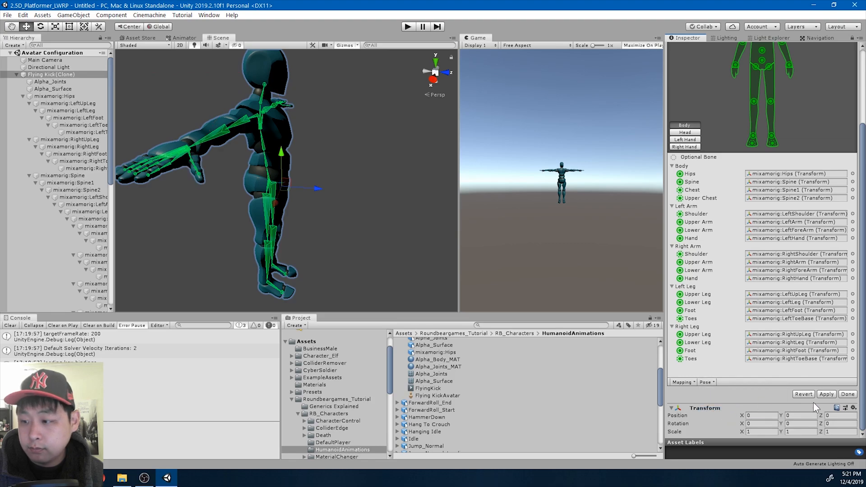
pyautogui.click(422, 395)
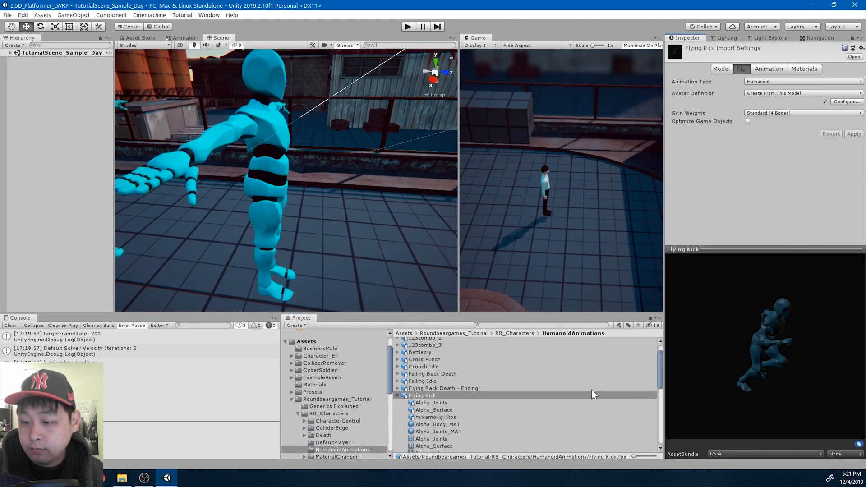
# Step: Select the next ForwardRoll animation, clear and Automap its bones, and finish configuring
pyautogui.click(420, 395)
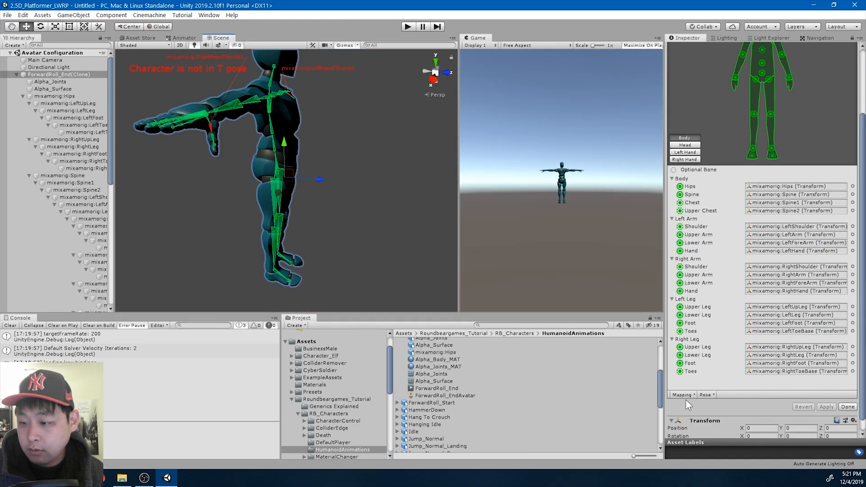
pyautogui.click(681, 394)
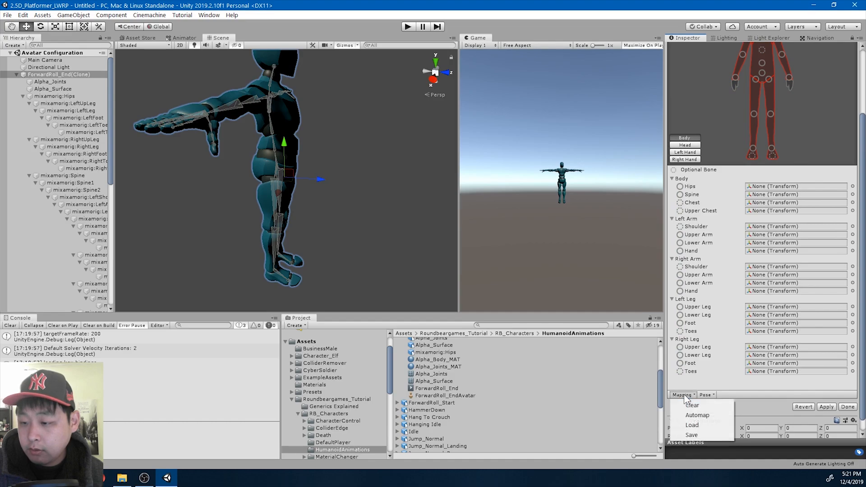
pyautogui.click(697, 415)
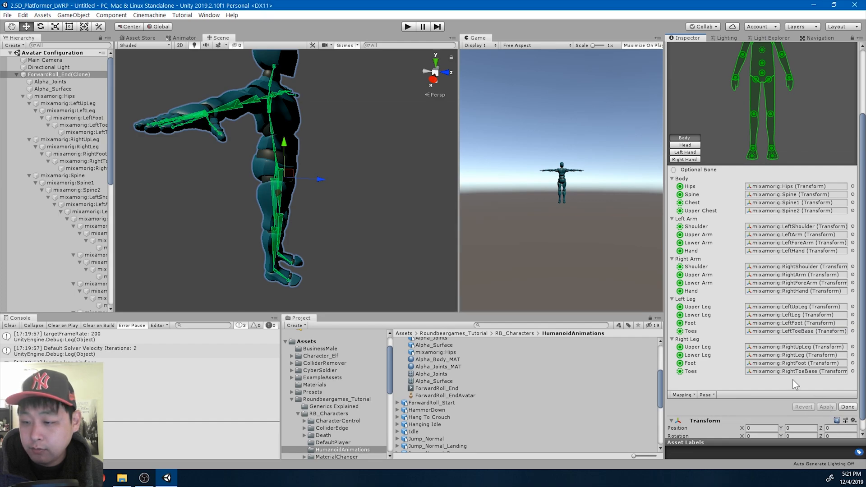
pyautogui.moveTo(247, 173)
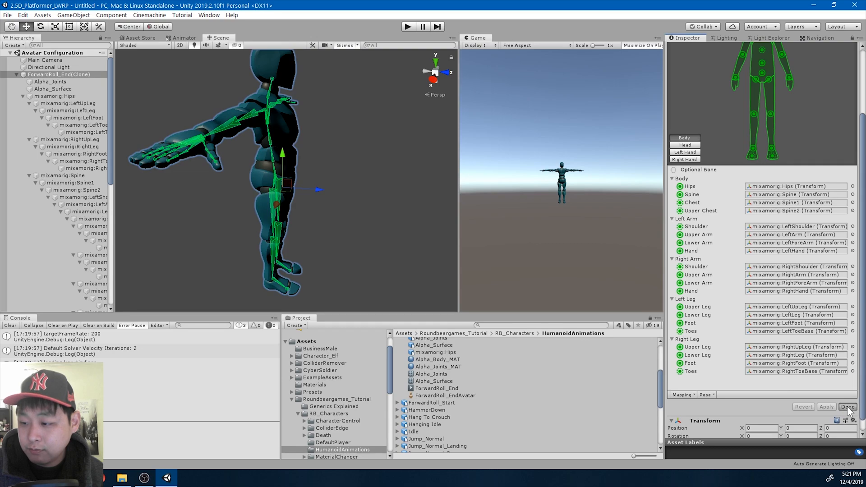
pyautogui.click(848, 406)
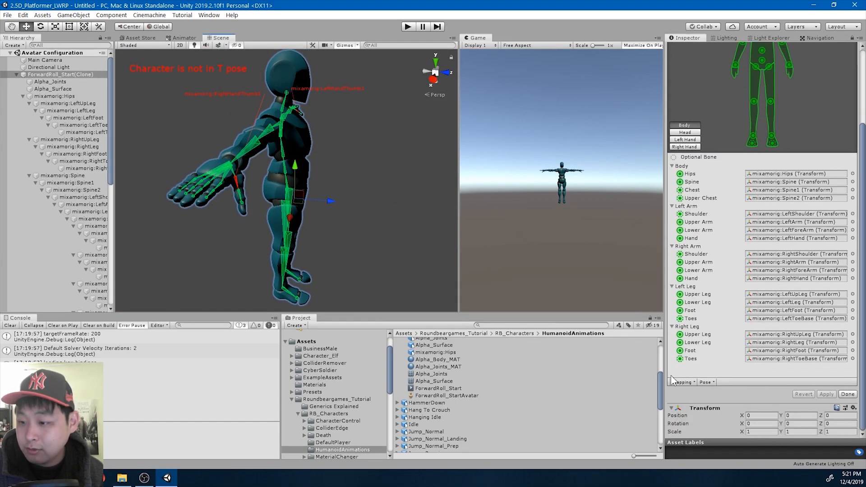
pyautogui.click(683, 382)
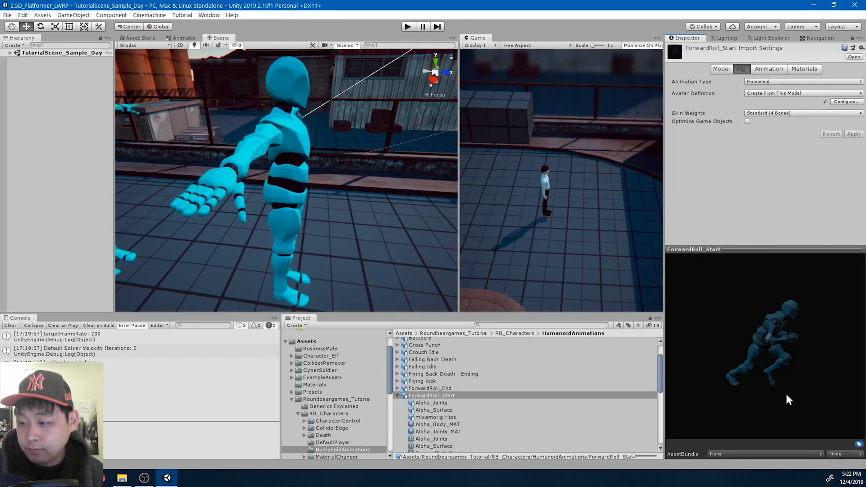
# Step: Select Hang To Crouch, Automap its avatar bones in Configure, and finish with Done
pyautogui.click(426, 376)
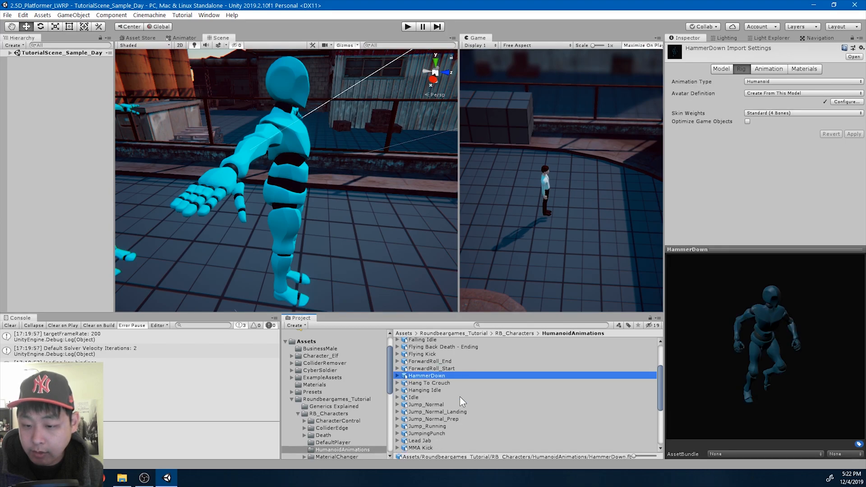
pyautogui.click(429, 383)
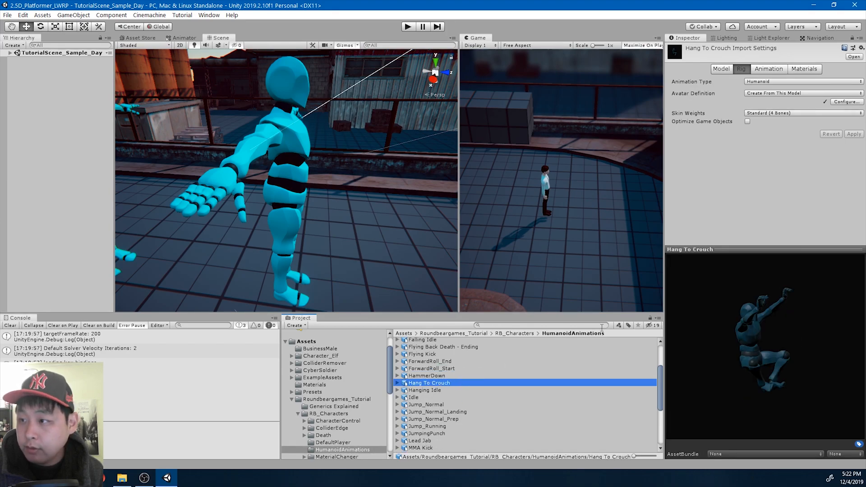
pyautogui.click(846, 101)
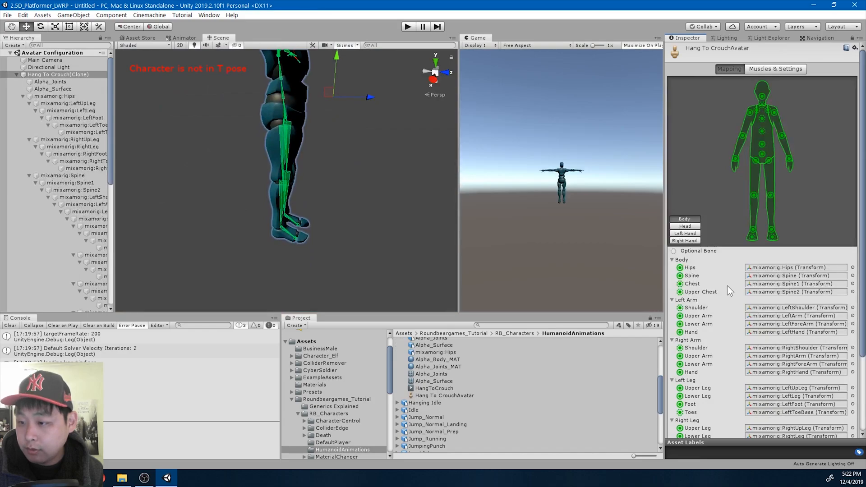
pyautogui.click(684, 394)
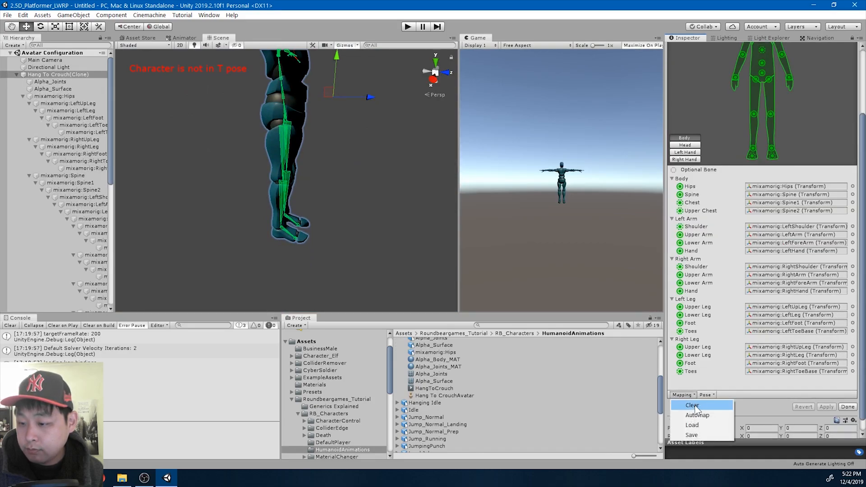
pyautogui.click(691, 404)
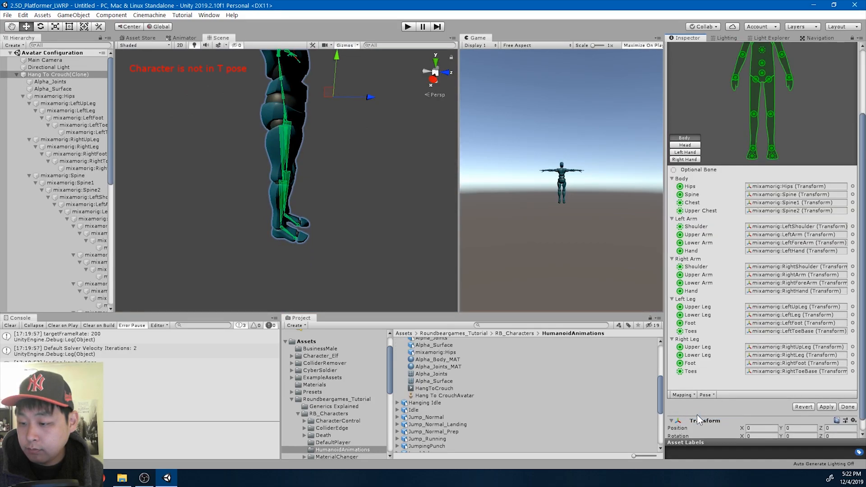
pyautogui.moveTo(339, 177)
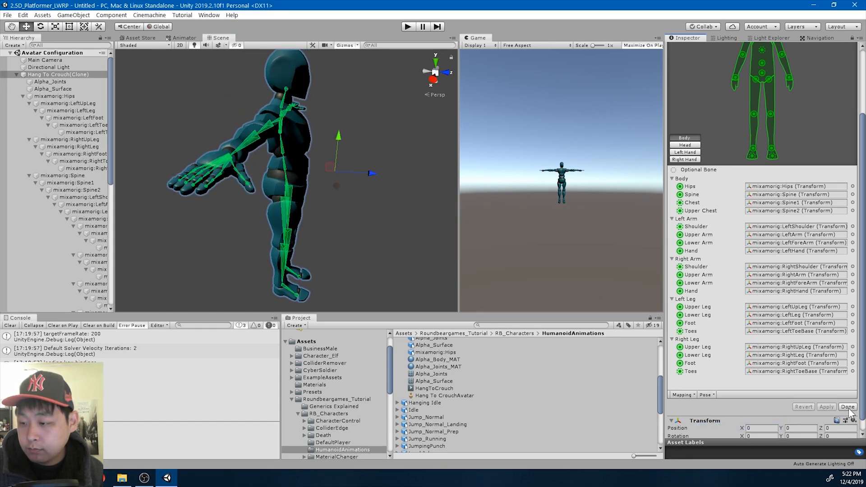
pyautogui.click(846, 406)
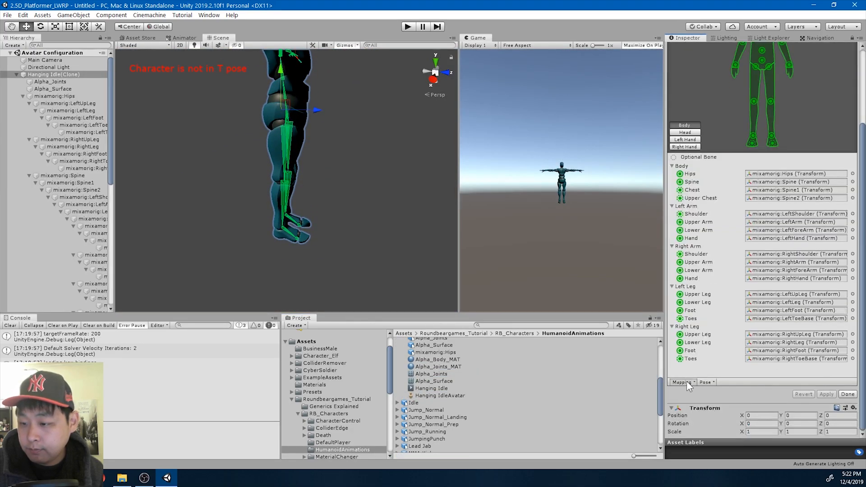
# Step: Clear, Automap and enforce a T-pose on the Hanging Idle avatar
pyautogui.click(682, 382)
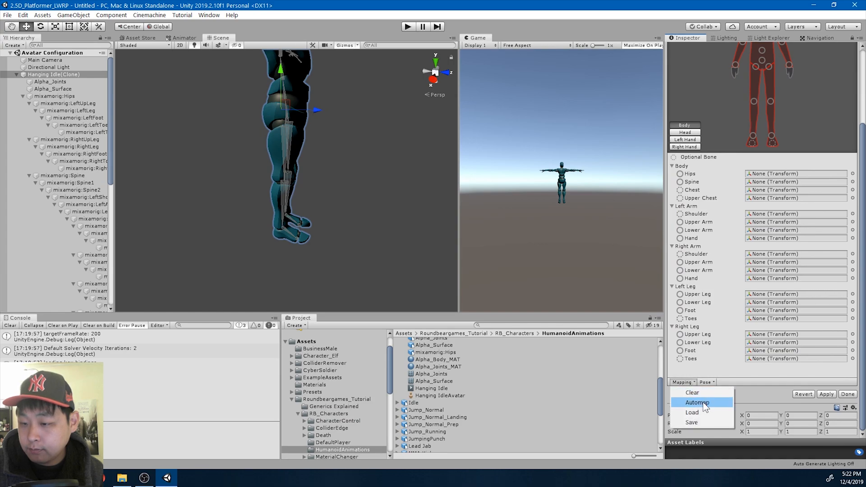
pyautogui.click(697, 402)
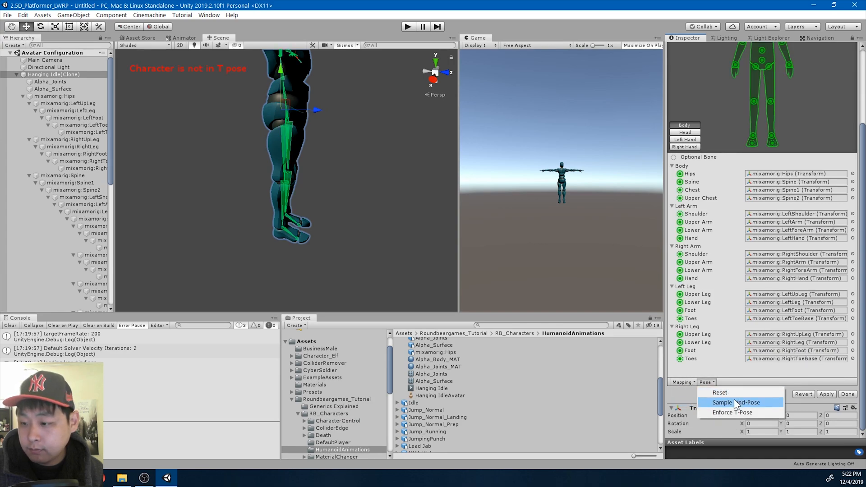
pyautogui.click(736, 402)
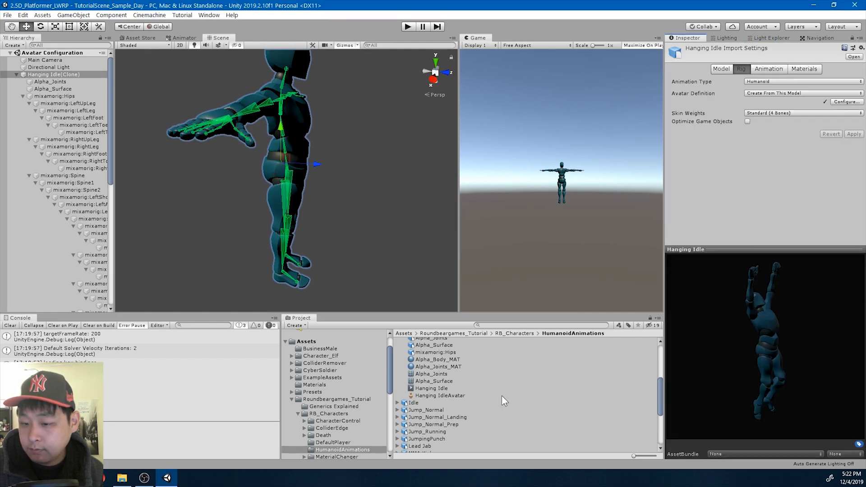
# Step: Open the Idle avatar configuration and clear its existing bone mapping
pyautogui.click(430, 368)
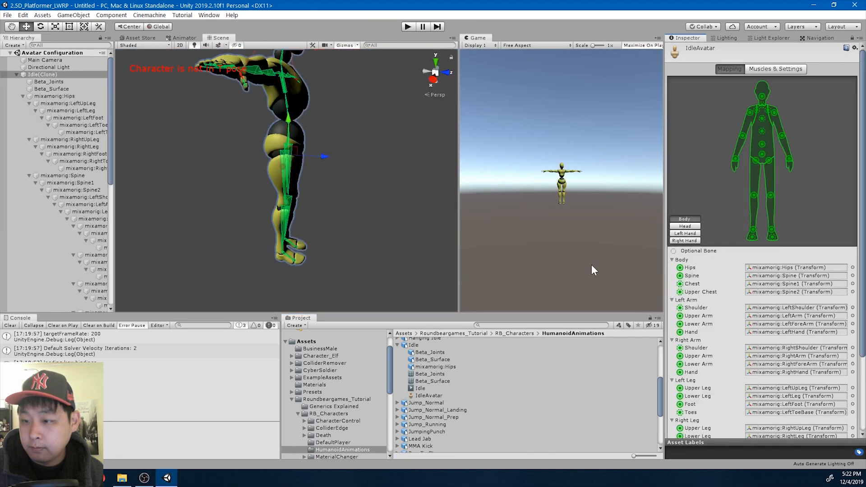
pyautogui.click(706, 381)
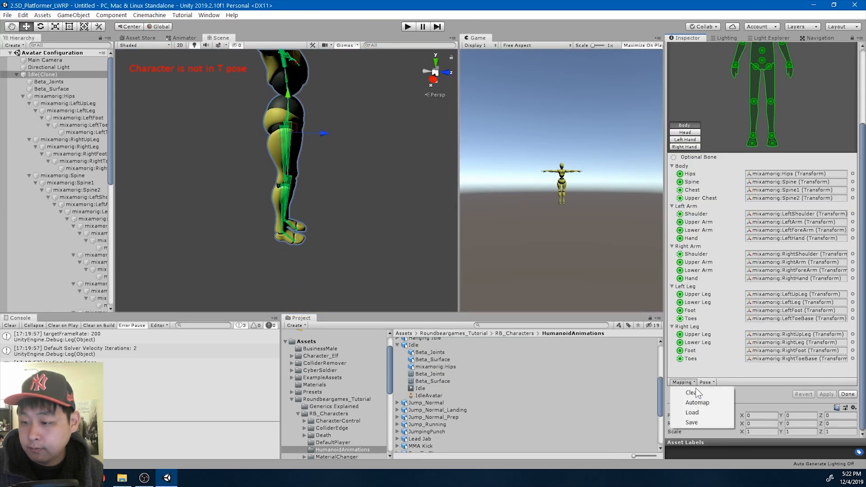
pyautogui.click(689, 392)
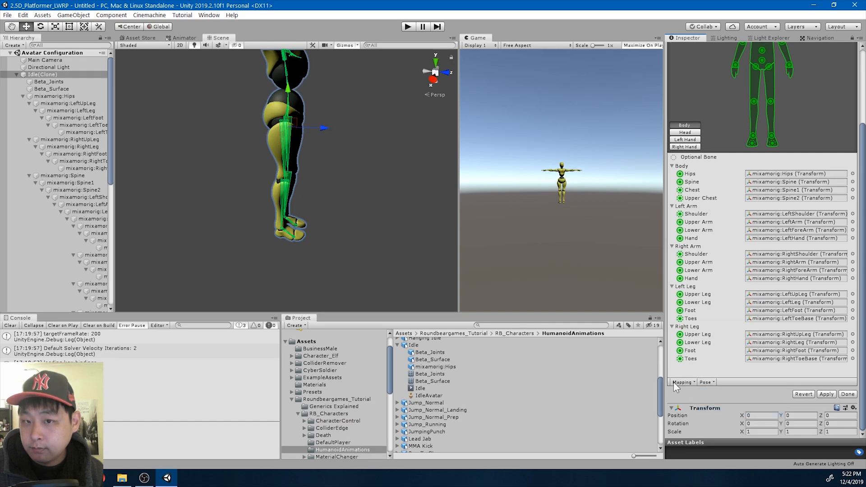
pyautogui.click(826, 394)
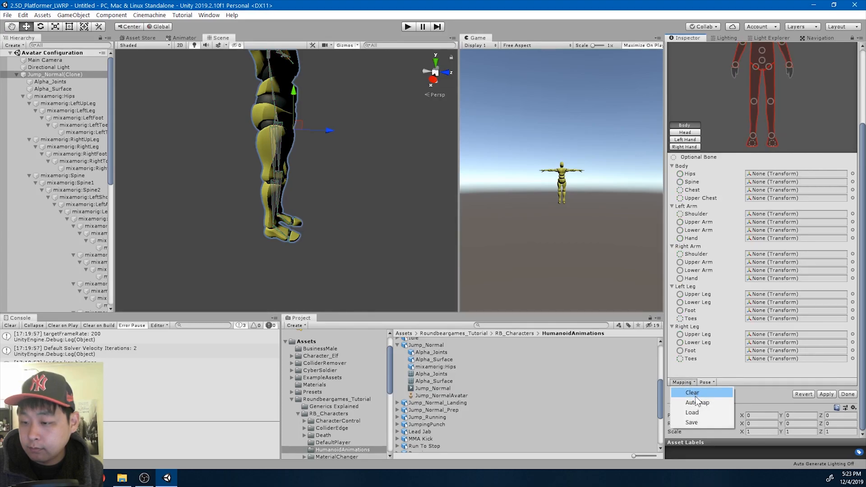
# Step: Automap Jump_Normal, then clear, Automap and apply Jump_Normal_Landing's bone mapping
pyautogui.click(697, 402)
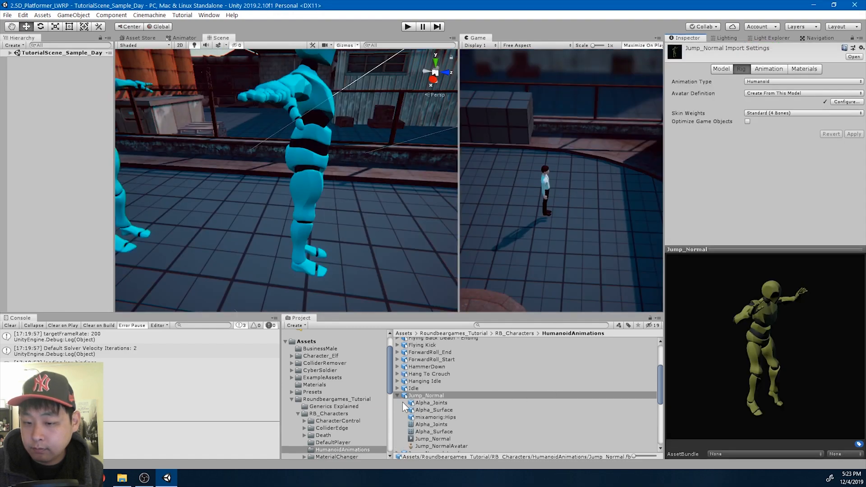
pyautogui.click(436, 376)
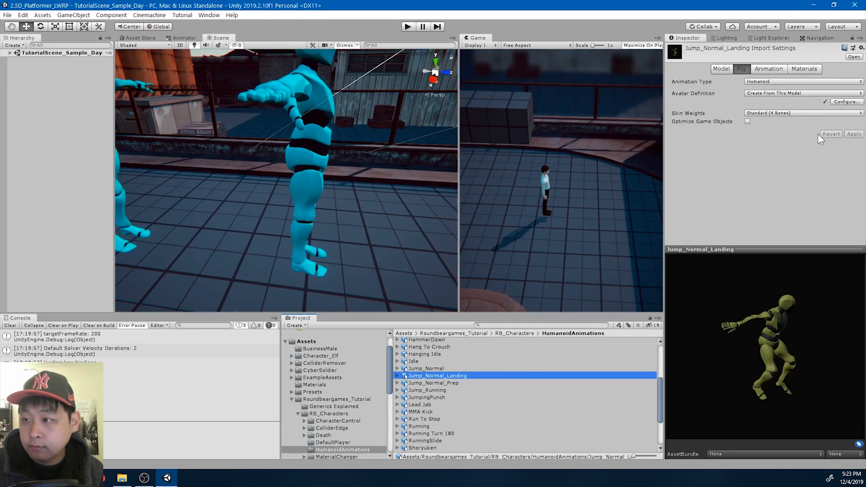
pyautogui.click(845, 101)
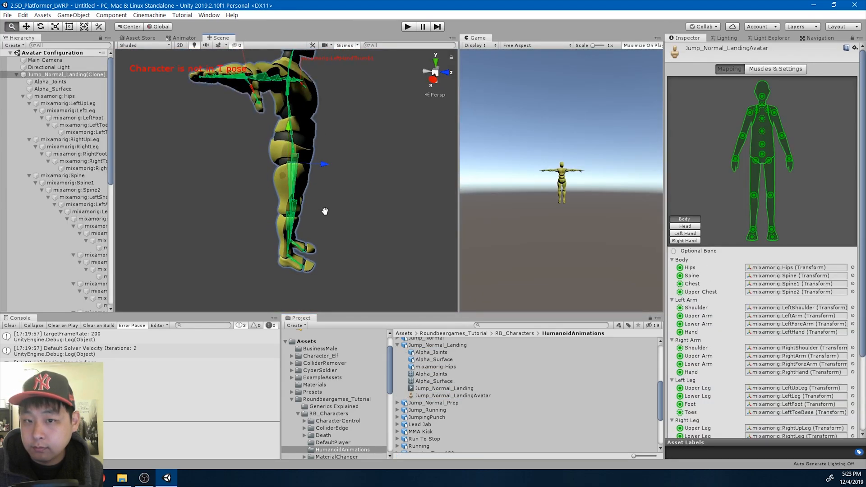
pyautogui.click(706, 381)
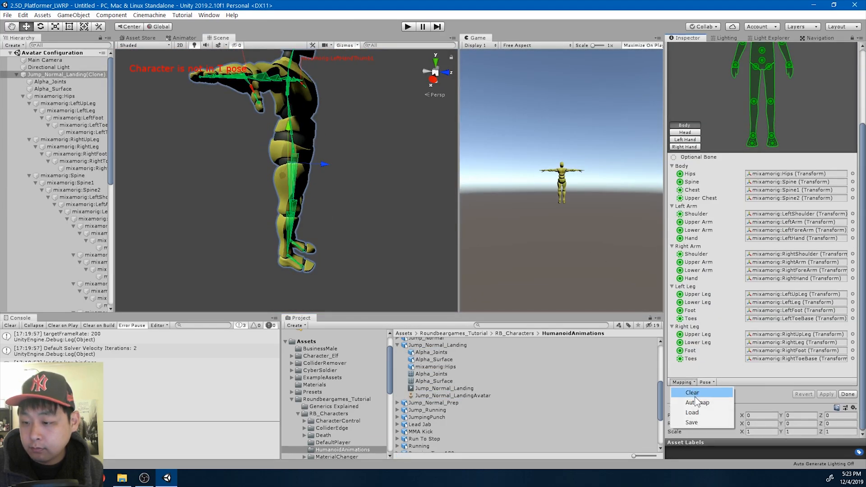
pyautogui.click(691, 392)
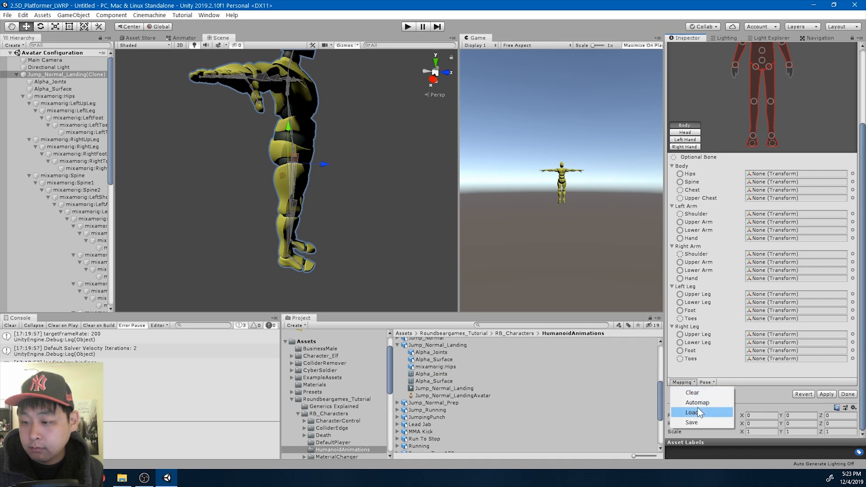
pyautogui.click(690, 412)
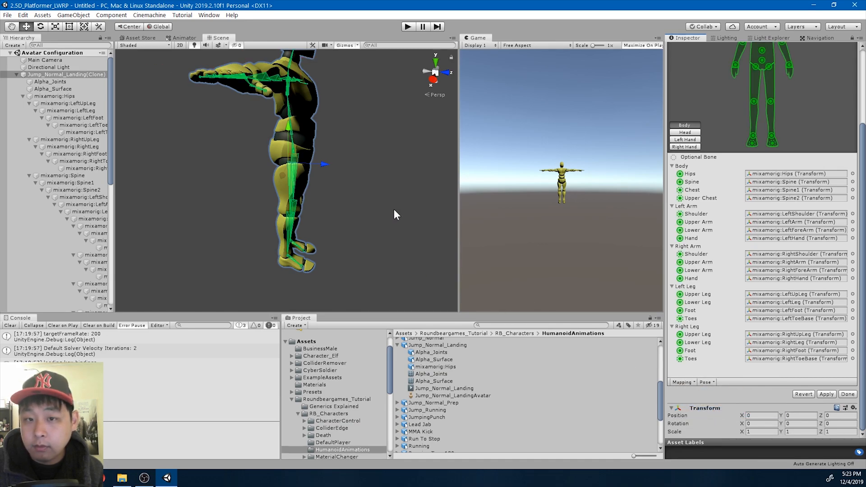
pyautogui.click(826, 394)
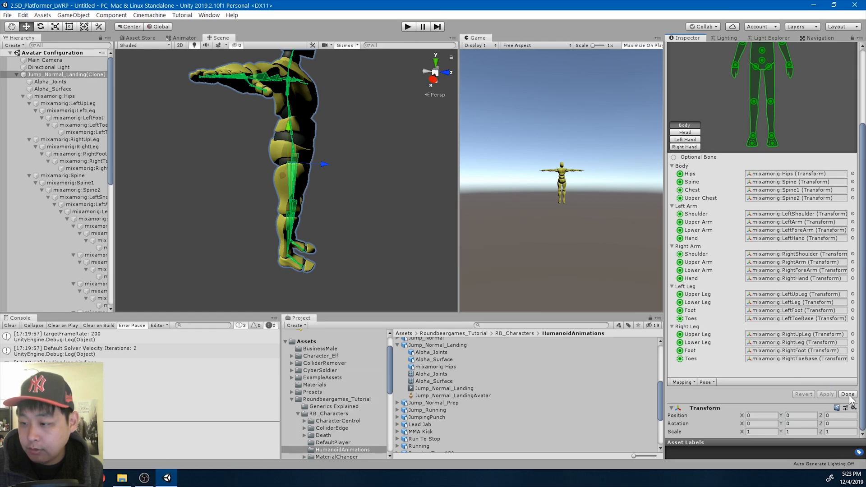
pyautogui.click(846, 394)
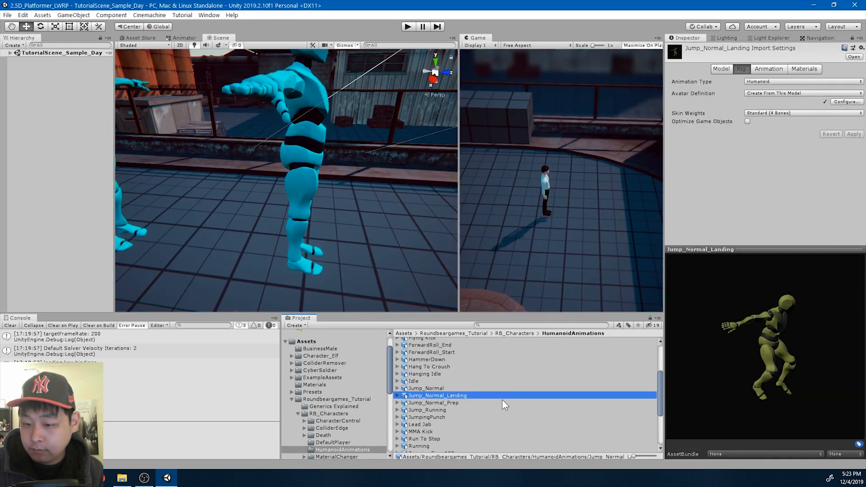
# Step: Select Jump_Normal_Prep, clear and re-map its avatar bones, and finish
pyautogui.scroll(-3)
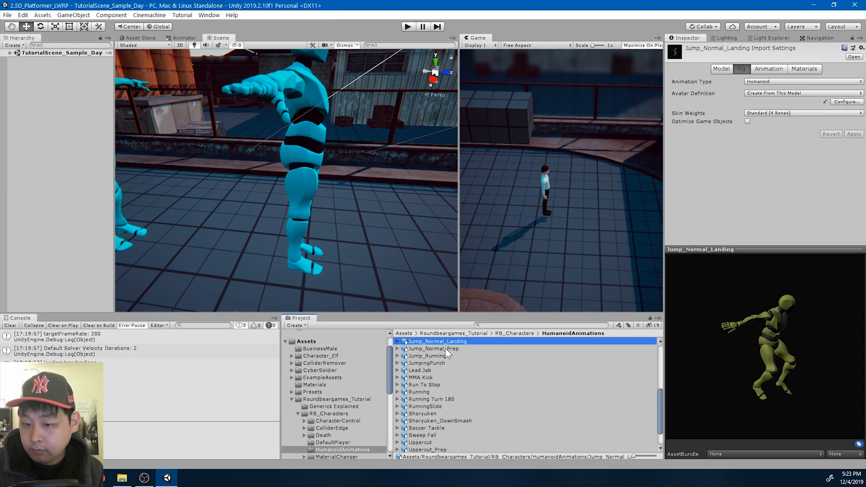
pyautogui.click(433, 349)
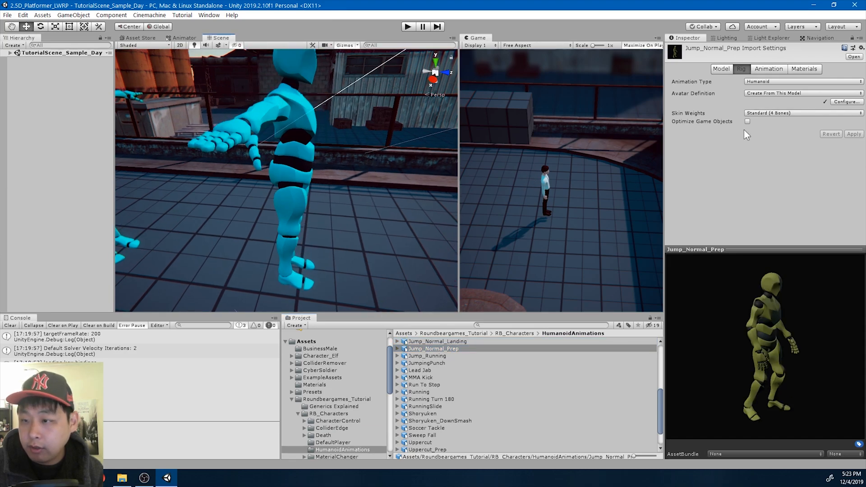
pyautogui.click(846, 102)
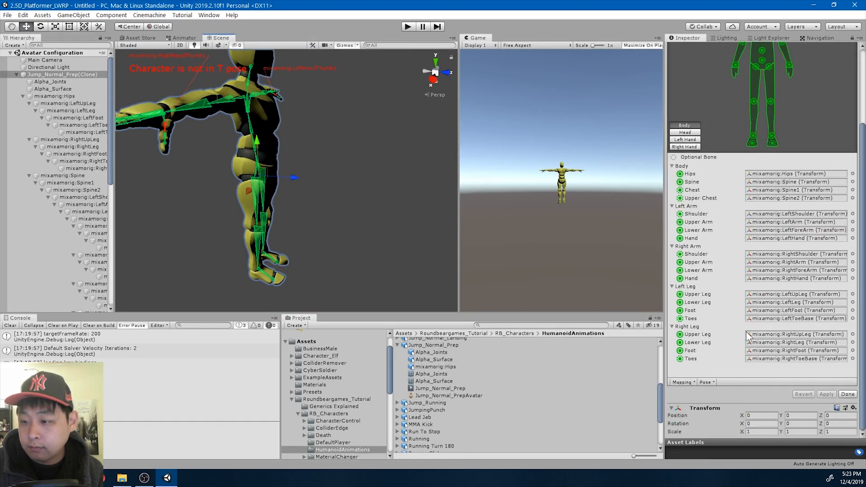
pyautogui.click(682, 381)
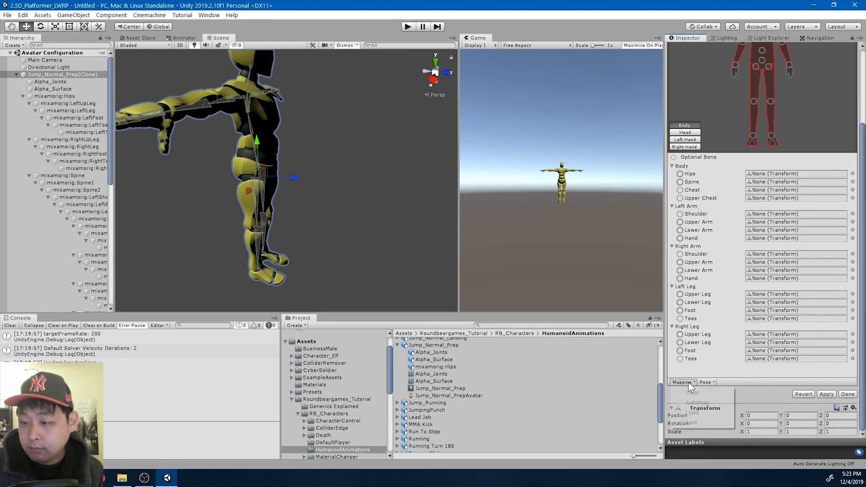
pyautogui.click(706, 382)
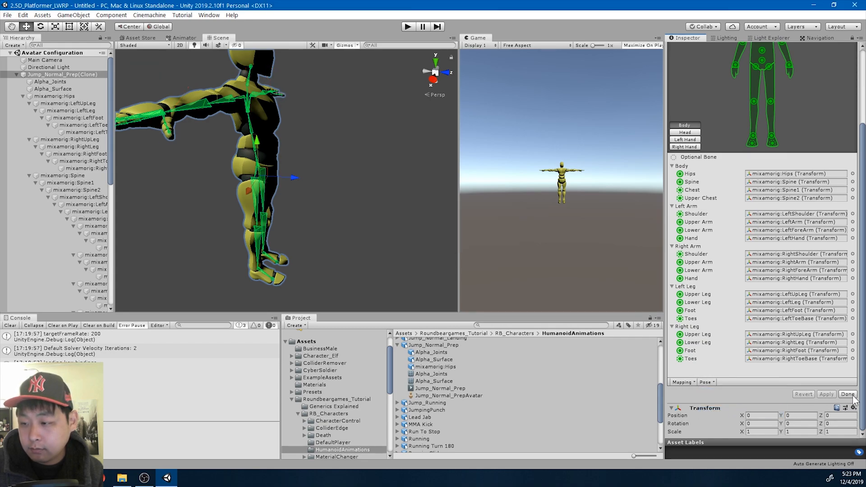
pyautogui.click(847, 394)
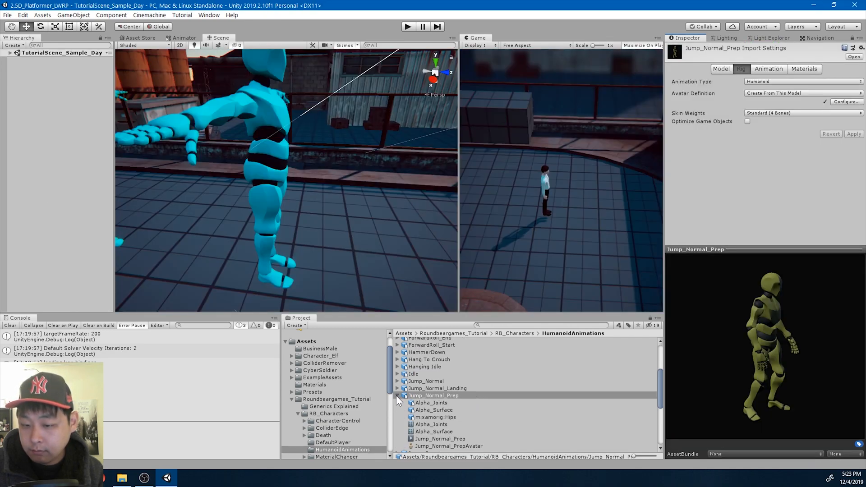
# Step: Finish the Jump_Running avatar, then clear, Automap and T-pose MMA Kick's bones
pyautogui.click(426, 376)
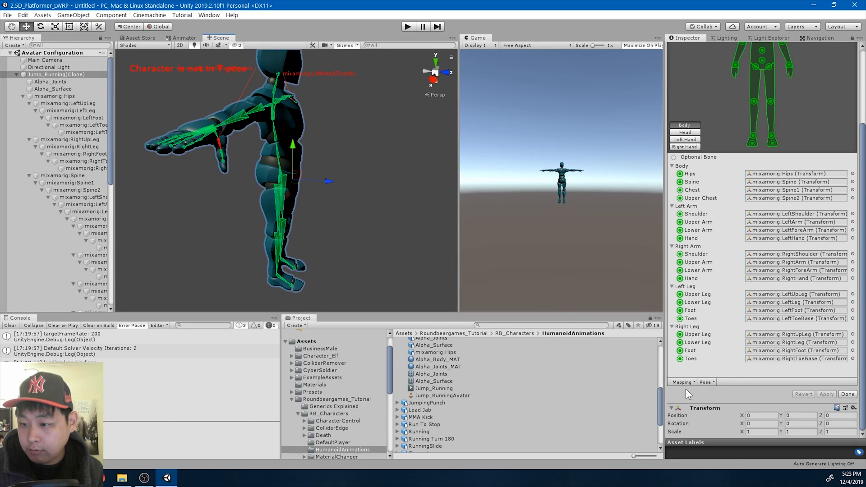
pyautogui.click(683, 382)
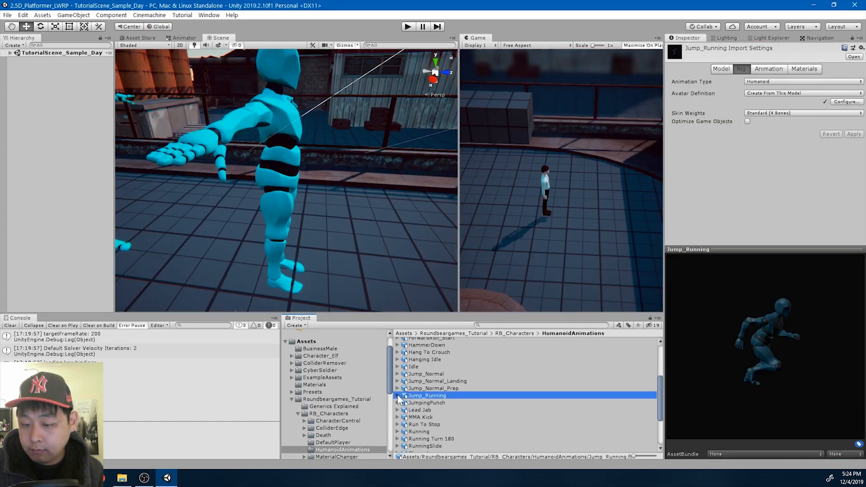
pyautogui.click(426, 401)
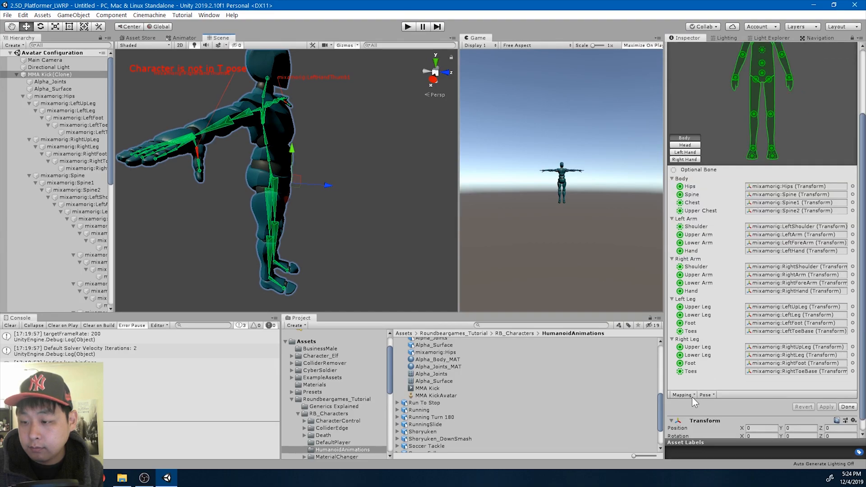
pyautogui.click(682, 394)
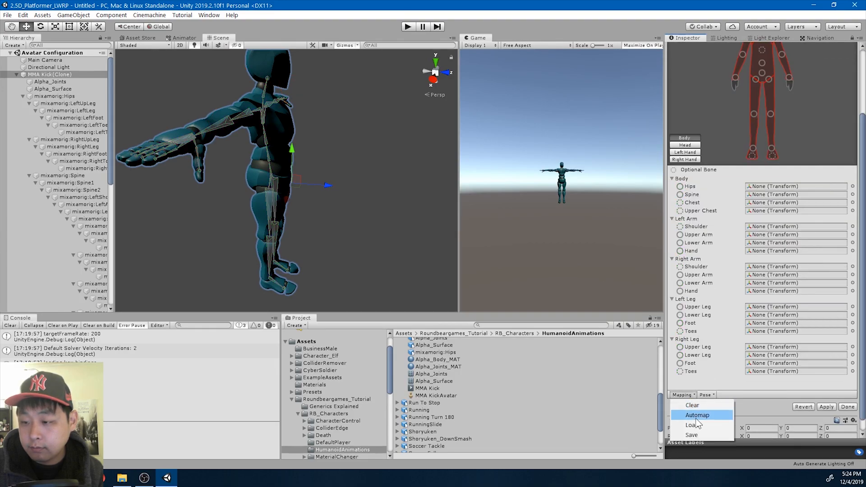
pyautogui.click(698, 414)
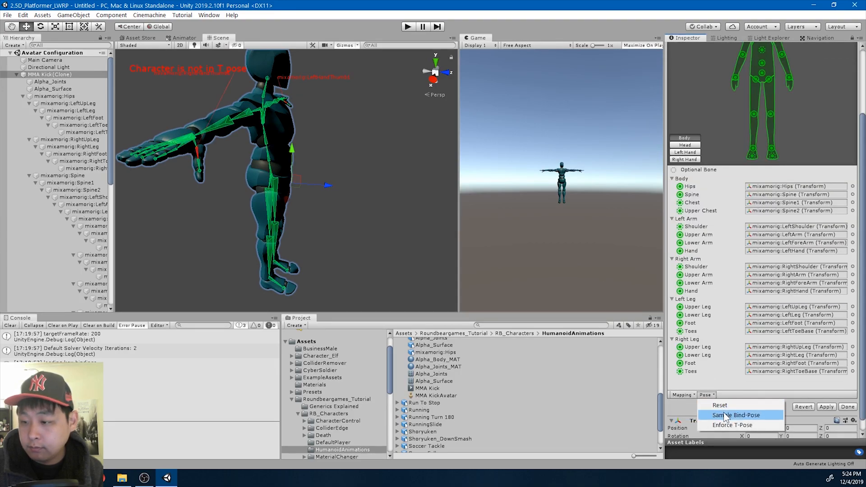
pyautogui.click(735, 415)
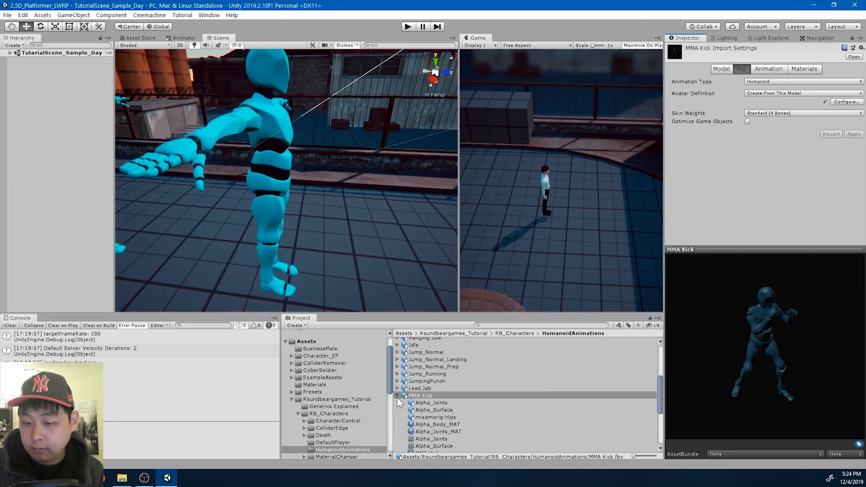
# Step: Clear, Automap and T-pose Run To Stop, then T-pose Running and finish
pyautogui.click(424, 355)
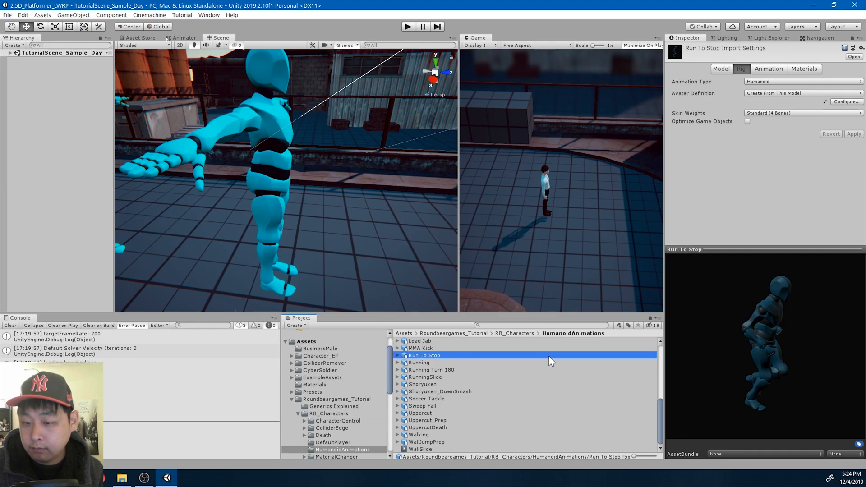
pyautogui.click(846, 101)
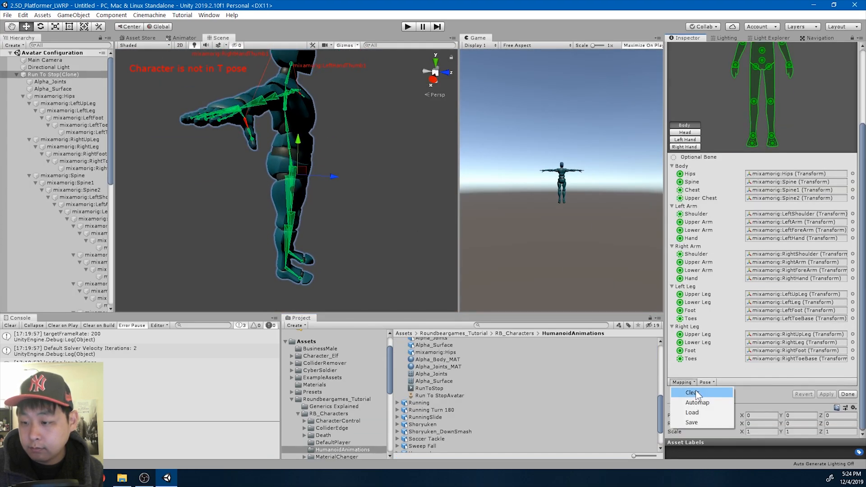
pyautogui.click(691, 392)
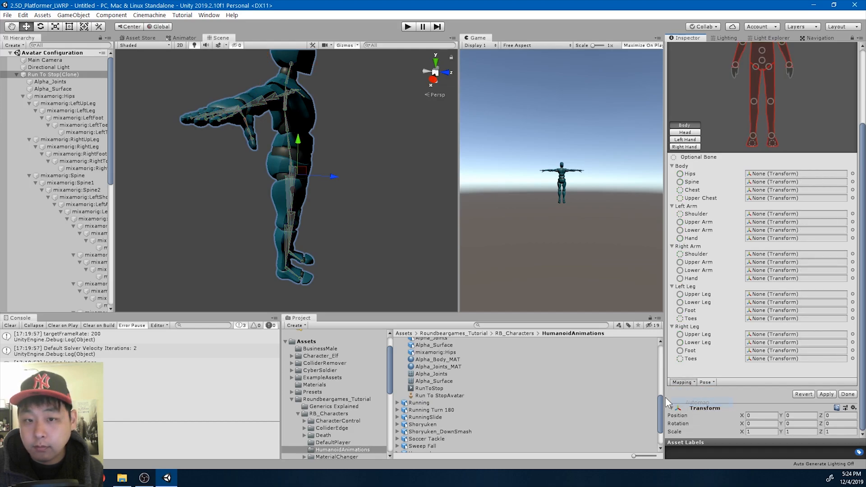
pyautogui.click(705, 382)
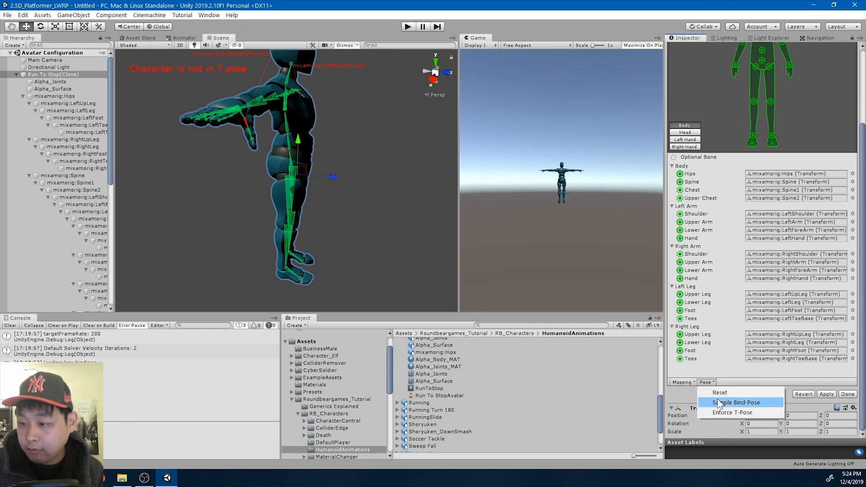
pyautogui.click(736, 401)
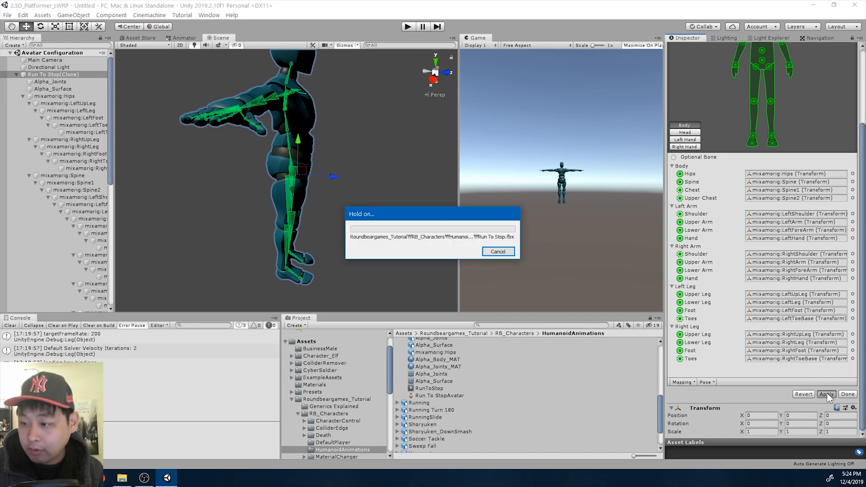
pyautogui.click(826, 393)
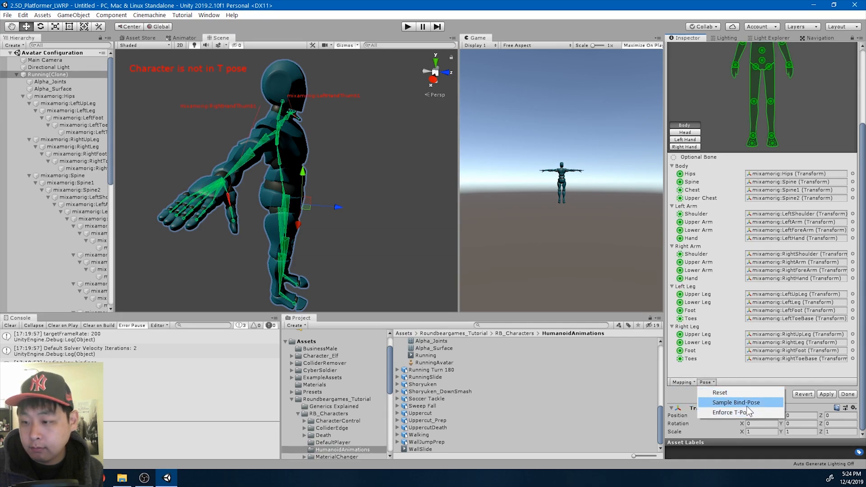
pyautogui.click(728, 411)
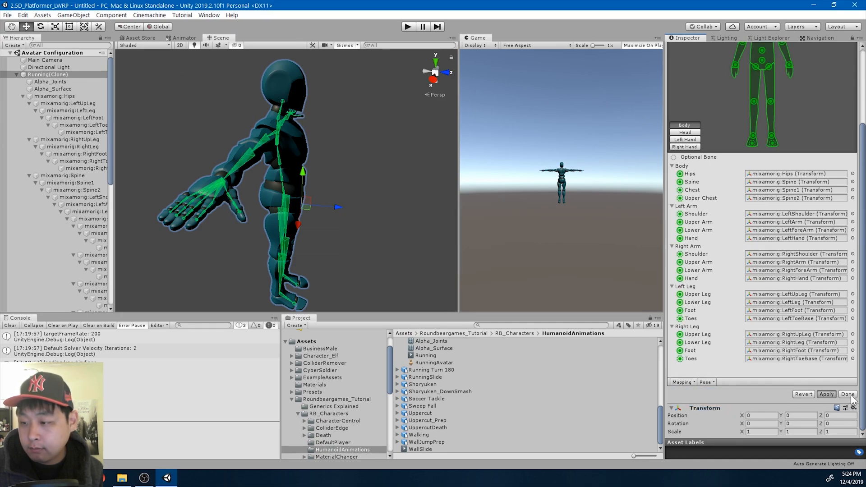
pyautogui.click(846, 394)
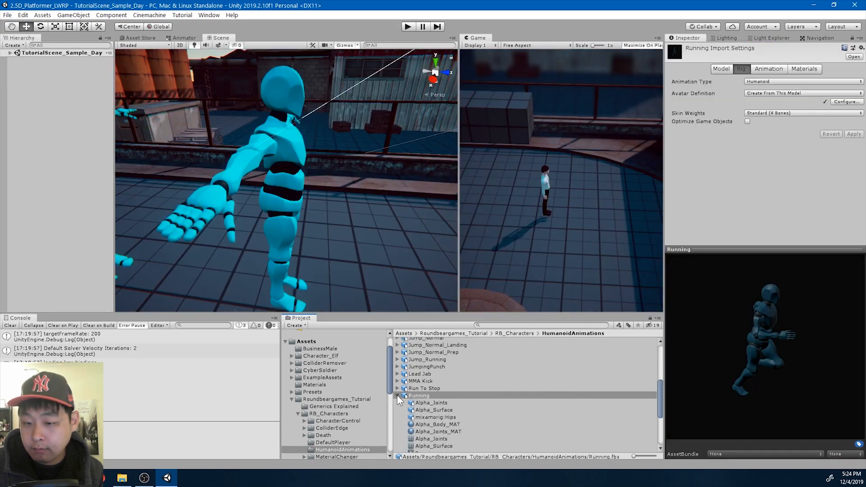
# Step: Select Running Turn 180, clear, Automap and T-pose its bones, then finish
pyautogui.click(431, 376)
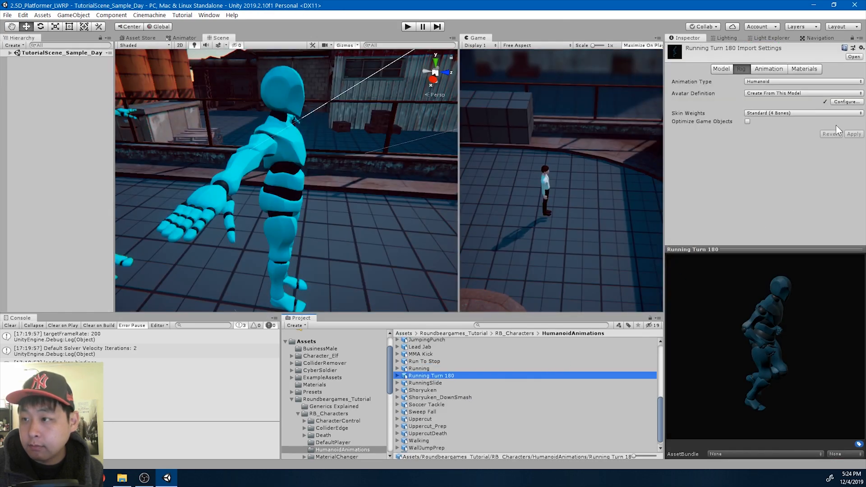
pyautogui.click(846, 102)
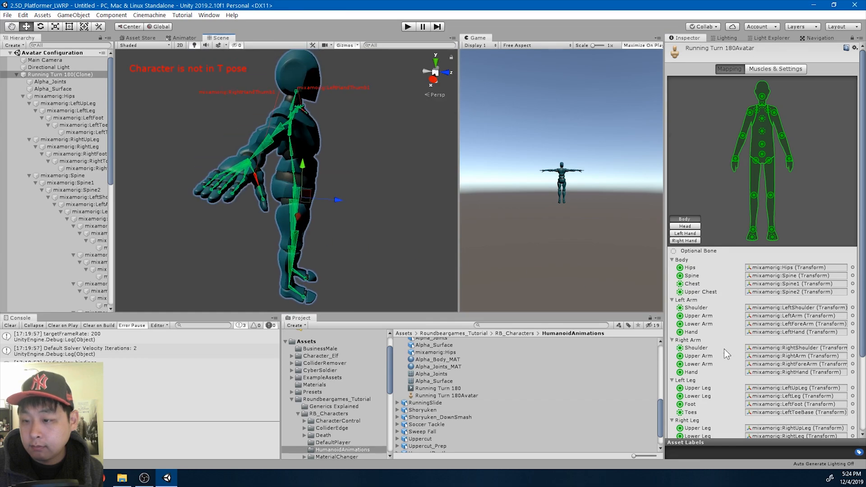
pyautogui.click(682, 382)
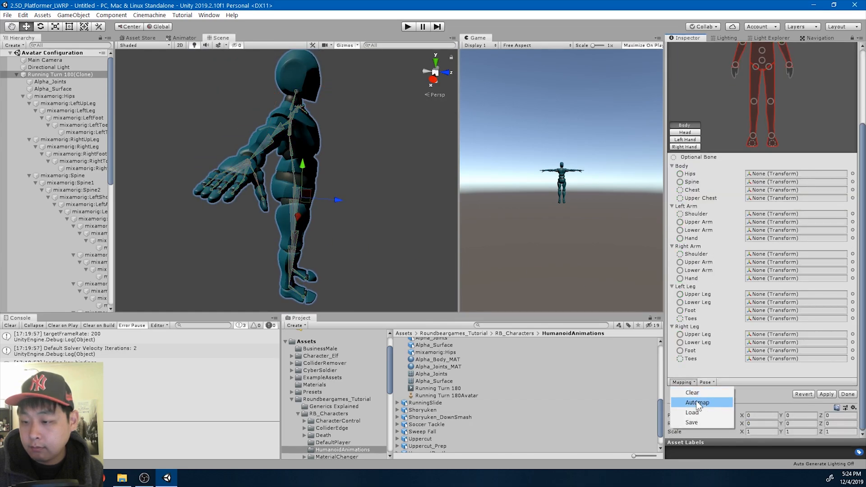
pyautogui.click(698, 402)
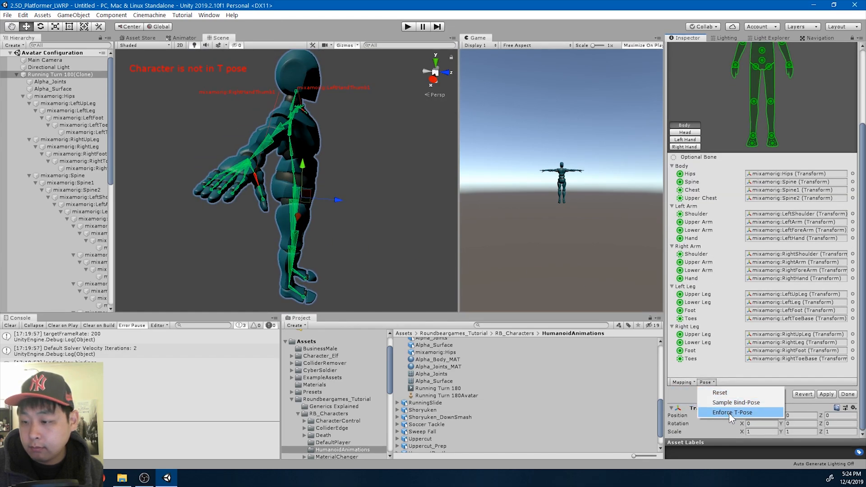
pyautogui.click(732, 413)
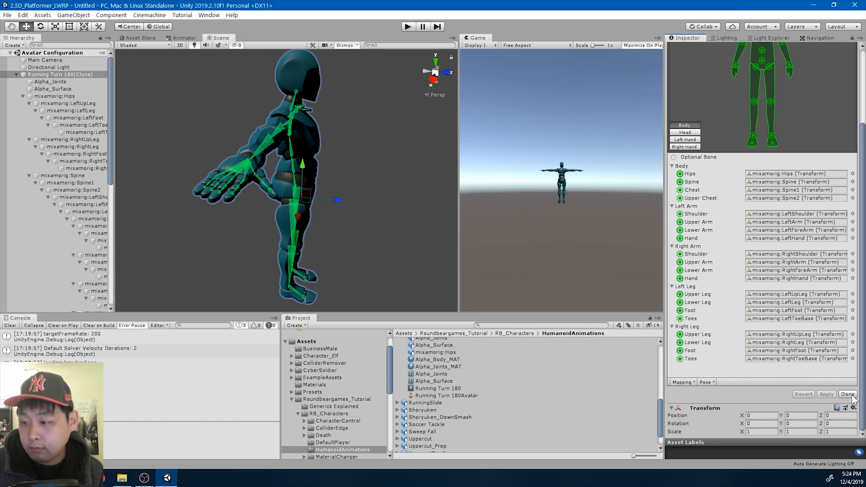
pyautogui.click(430, 395)
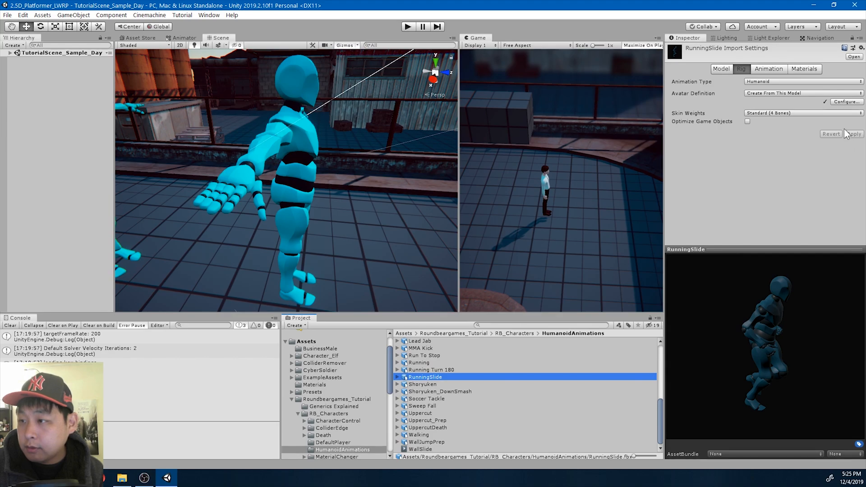
# Step: Open RunningSlide's bone mapping options, then select the Shoryuken animation
pyautogui.click(847, 102)
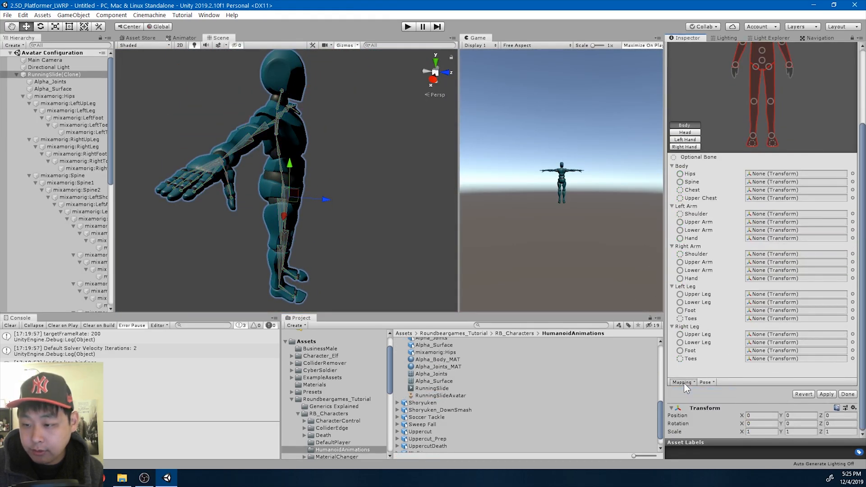
pyautogui.click(683, 381)
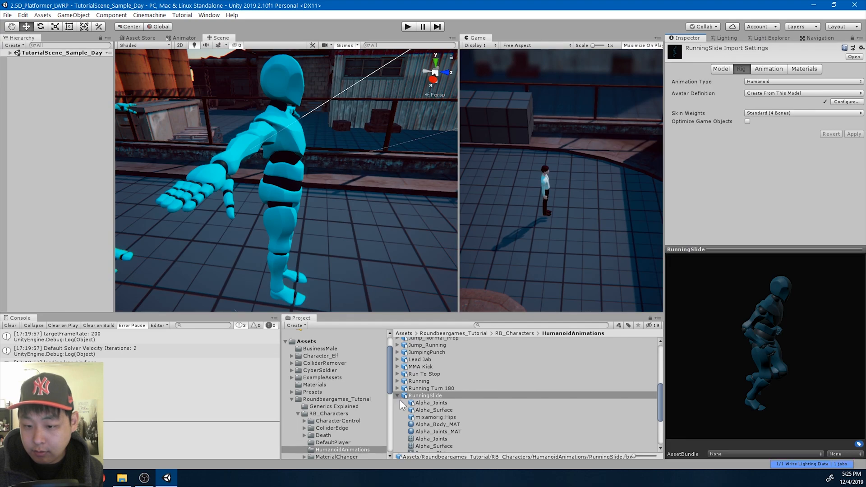
pyautogui.click(423, 383)
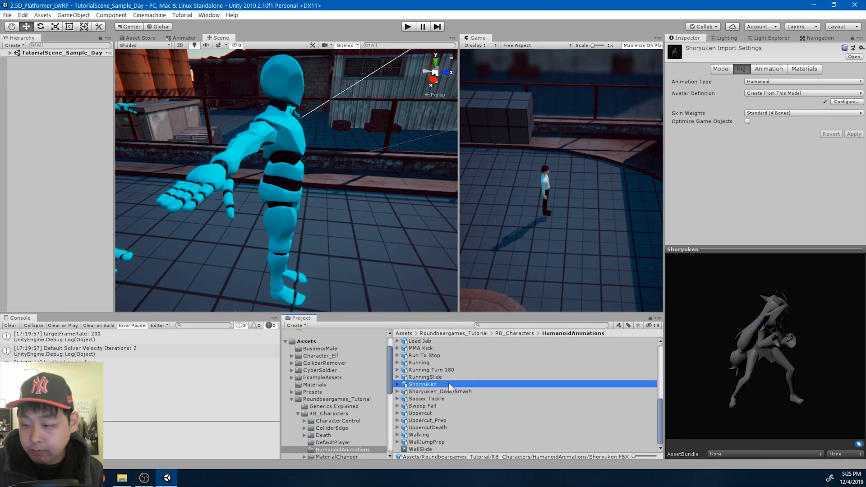
# Step: Browse the Shoryuken_DownSmash, Sweep Fall, Uppercut and Uppercut_Prep animation files
pyautogui.click(440, 391)
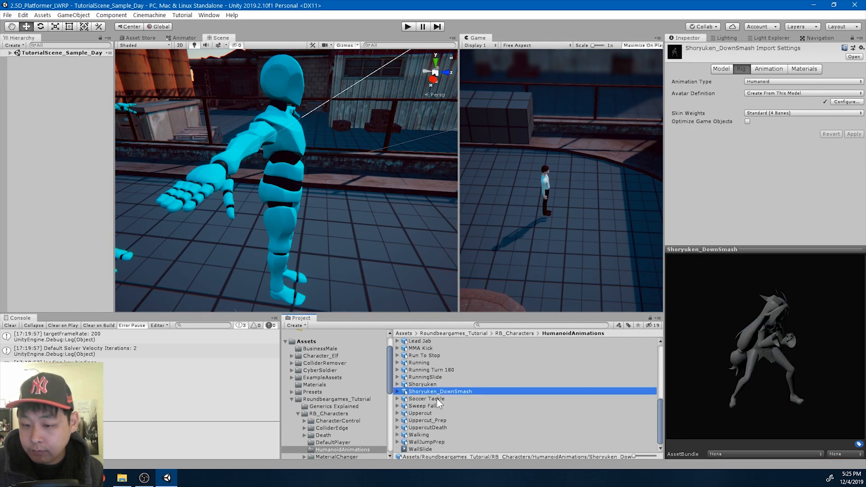
pyautogui.click(422, 406)
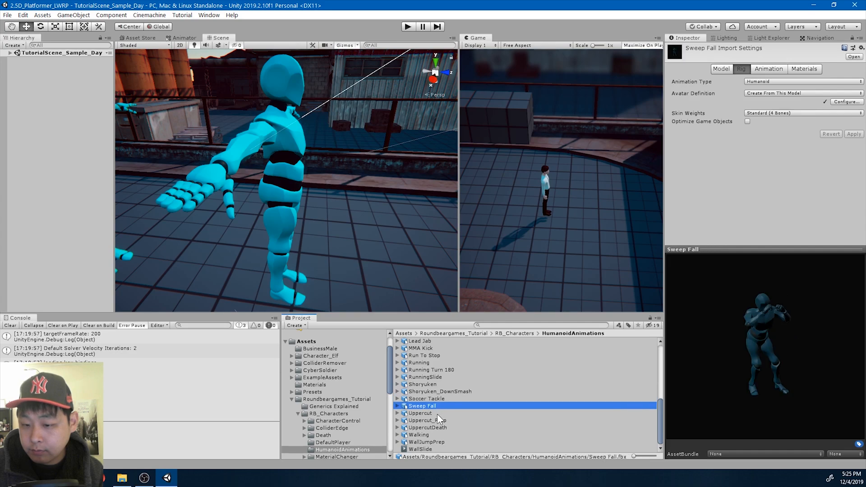
pyautogui.click(420, 413)
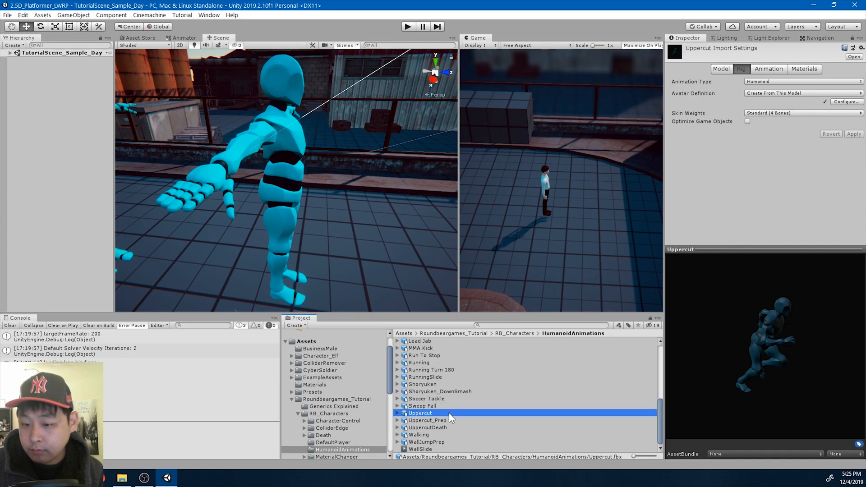
pyautogui.click(426, 420)
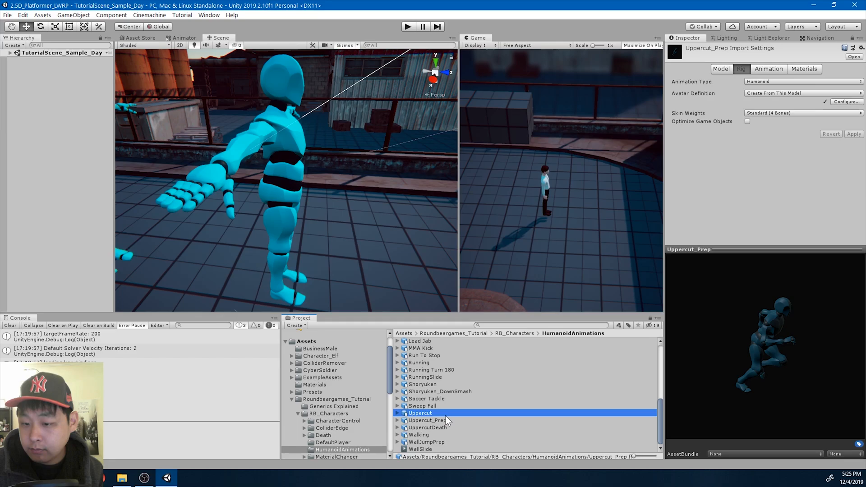
# Step: Show the Animation tab's clip import settings and switch the selection to Uppercut
pyautogui.click(767, 68)
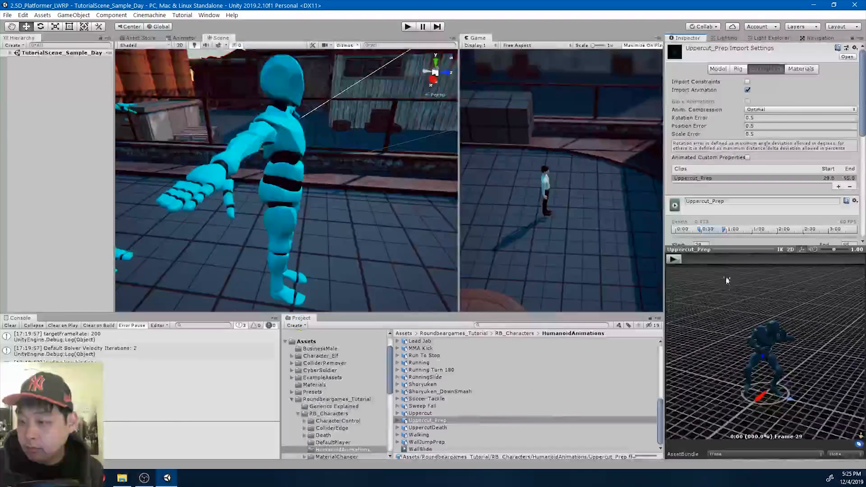
pyautogui.click(673, 258)
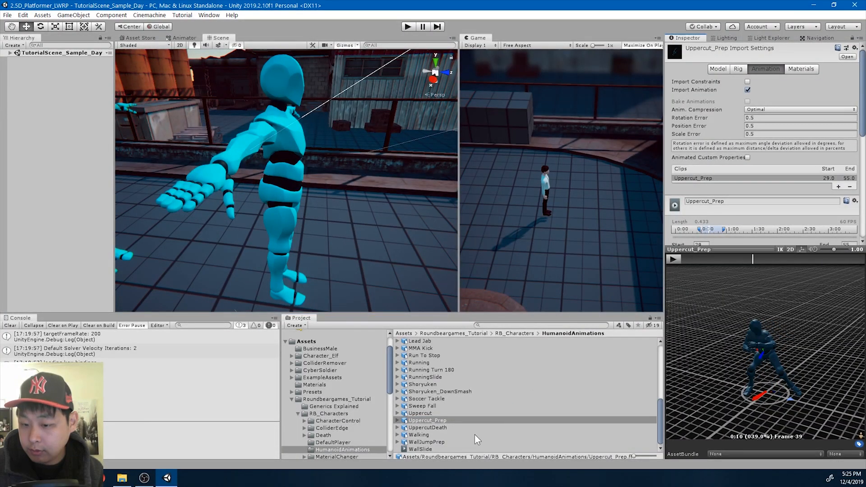
pyautogui.click(426, 420)
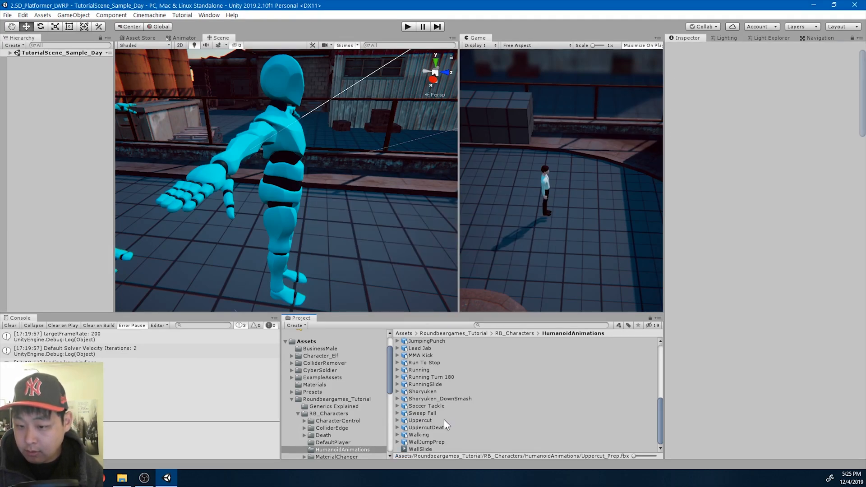
pyautogui.click(420, 420)
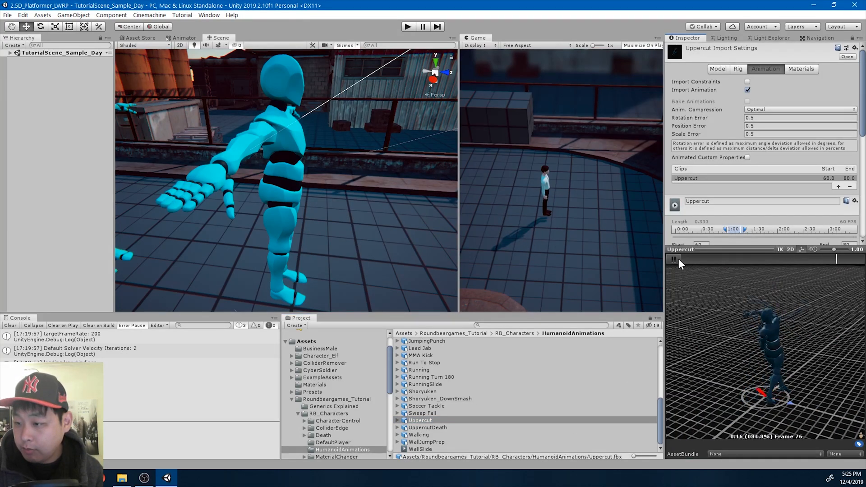
pyautogui.moveTo(673, 260)
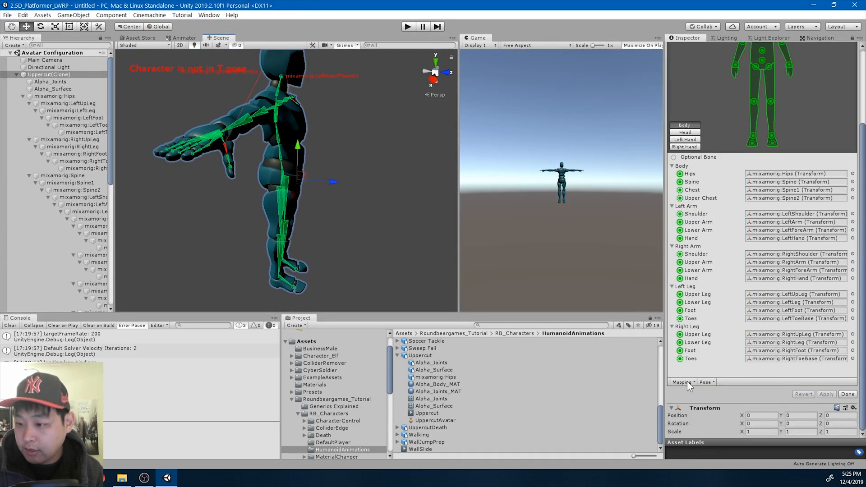
# Step: Automap the Uppercut avatar's bones and enforce a T-pose
pyautogui.click(683, 381)
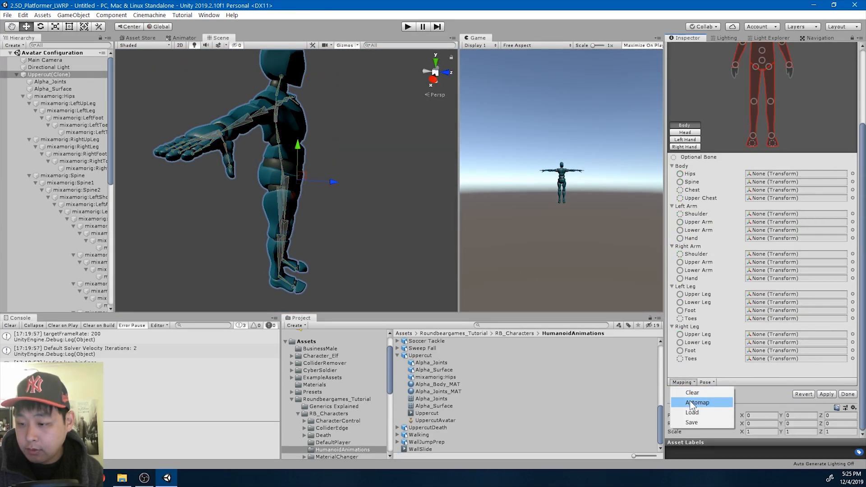
pyautogui.click(697, 401)
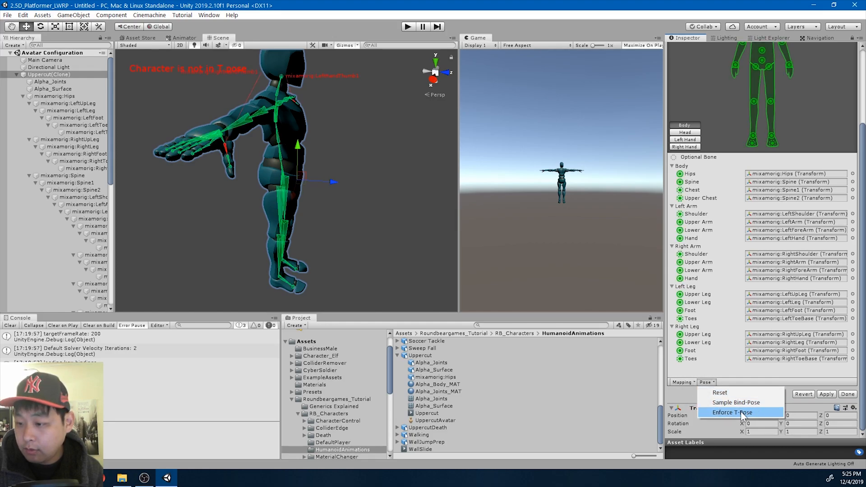
pyautogui.click(730, 412)
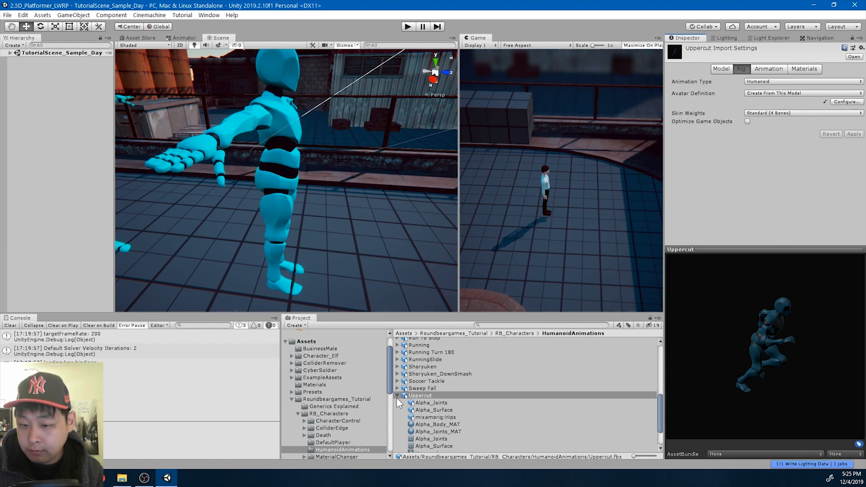
# Step: Configure the Walking avatar, enforce a T-pose and apply the remapped bones
pyautogui.click(428, 428)
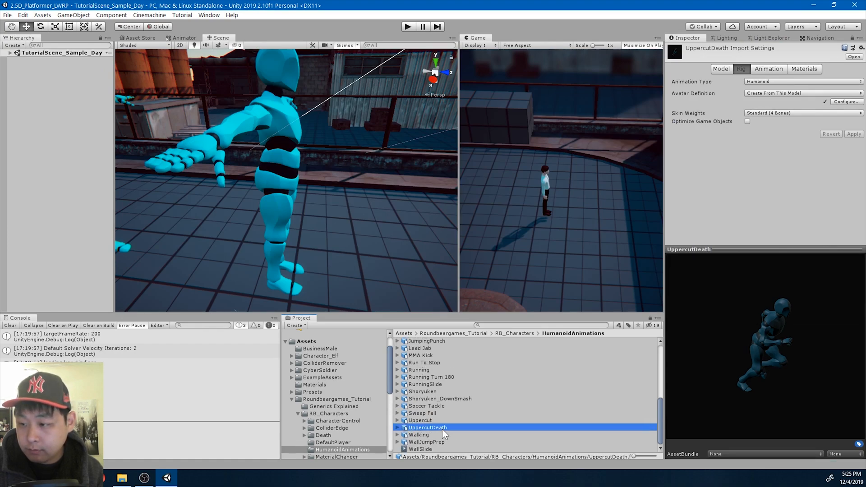
pyautogui.click(419, 435)
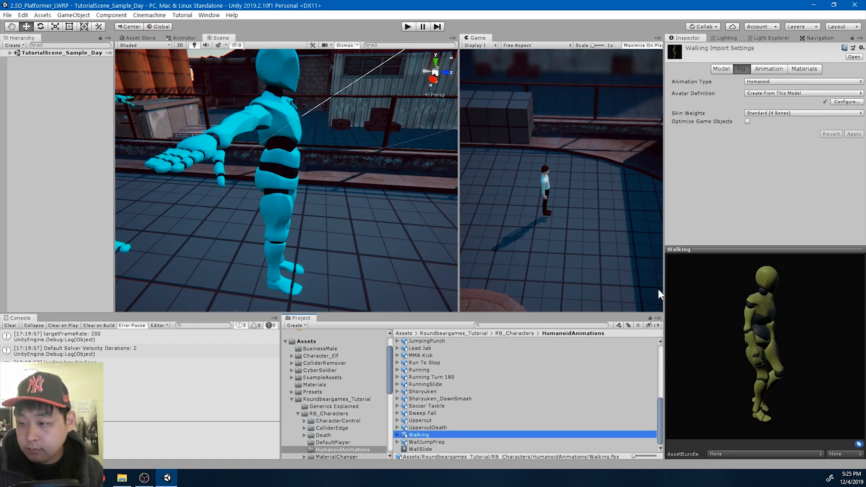
pyautogui.click(846, 102)
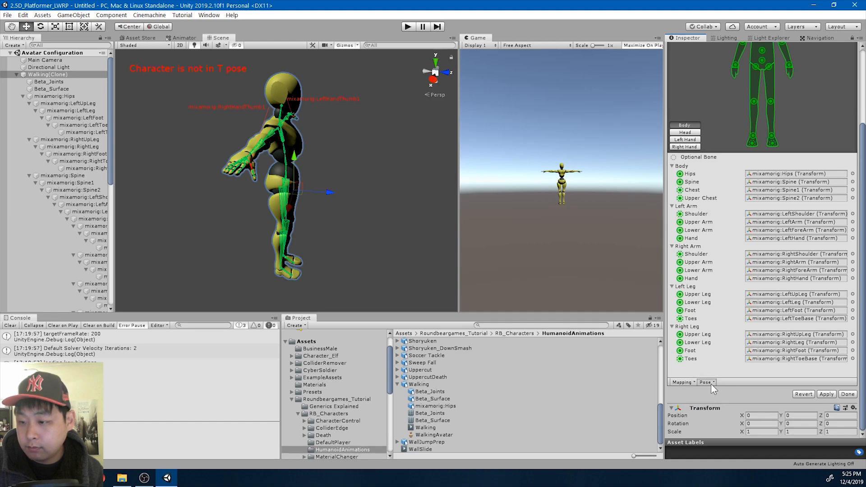
pyautogui.click(827, 393)
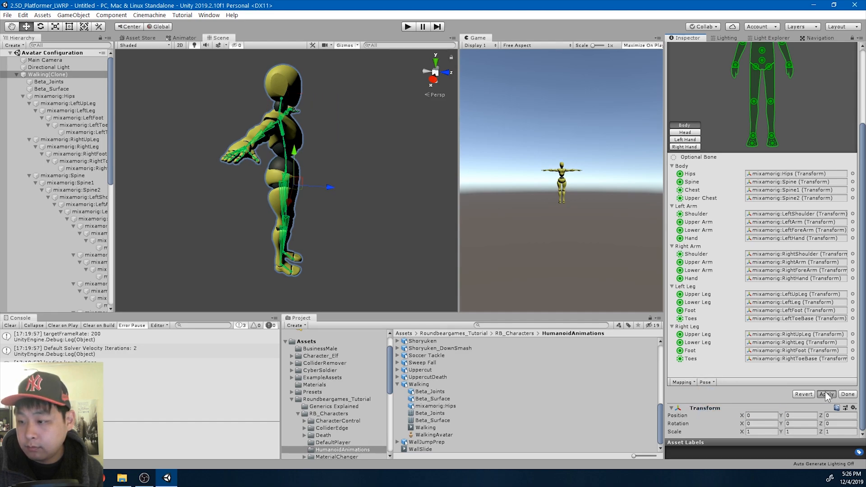
pyautogui.click(846, 394)
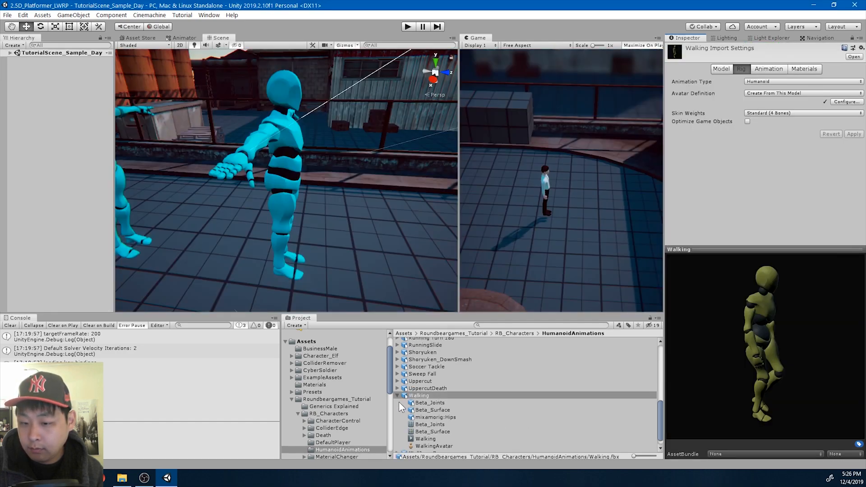
# Step: Configure WallJumpPrep's avatar with Automap bone mapping and an enforced T-pose
pyautogui.click(425, 441)
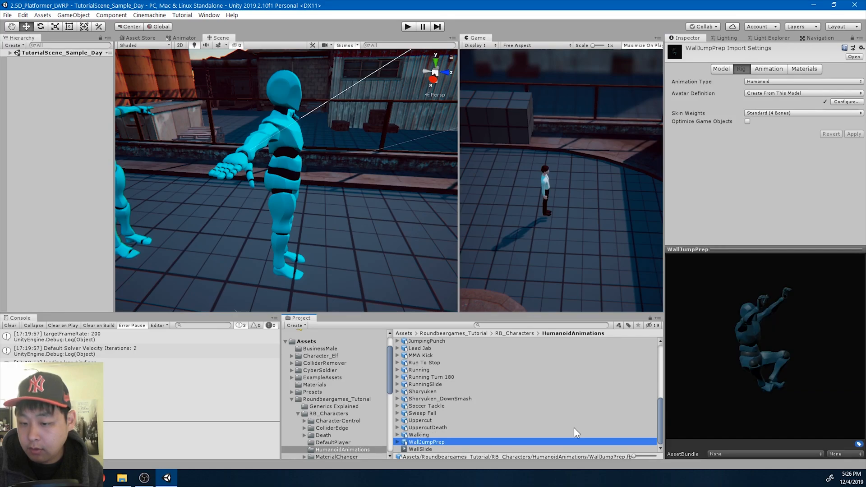
pyautogui.click(846, 102)
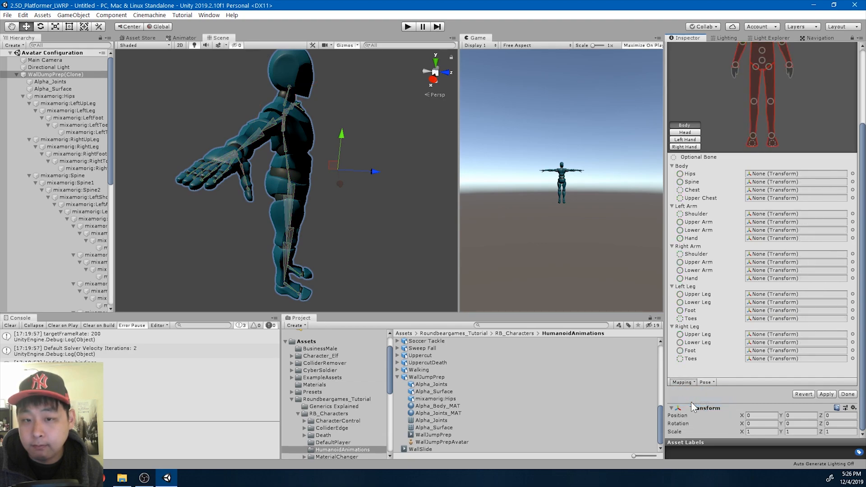
pyautogui.click(706, 381)
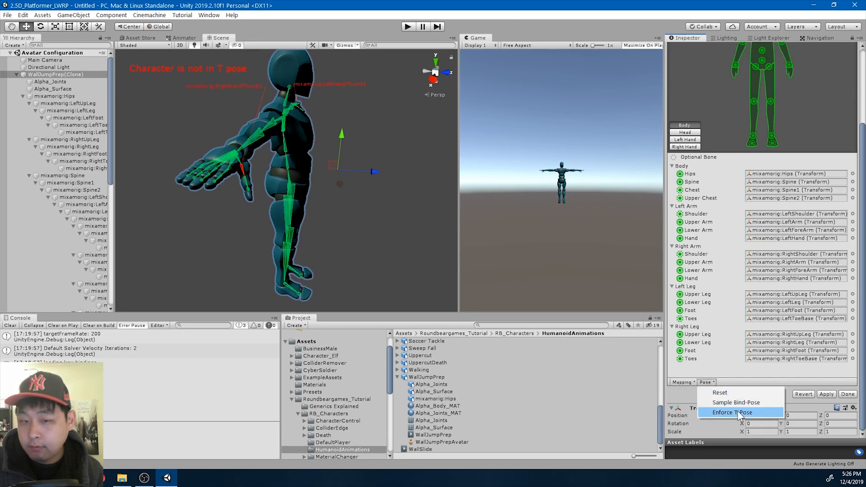
pyautogui.click(728, 412)
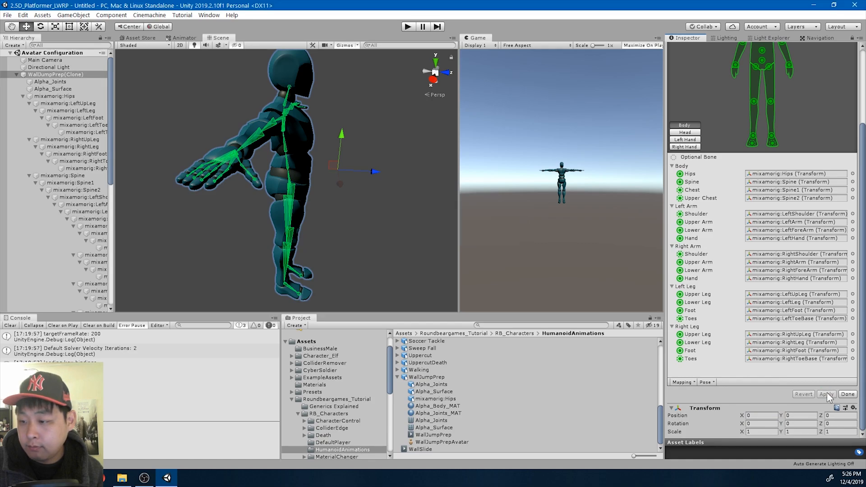